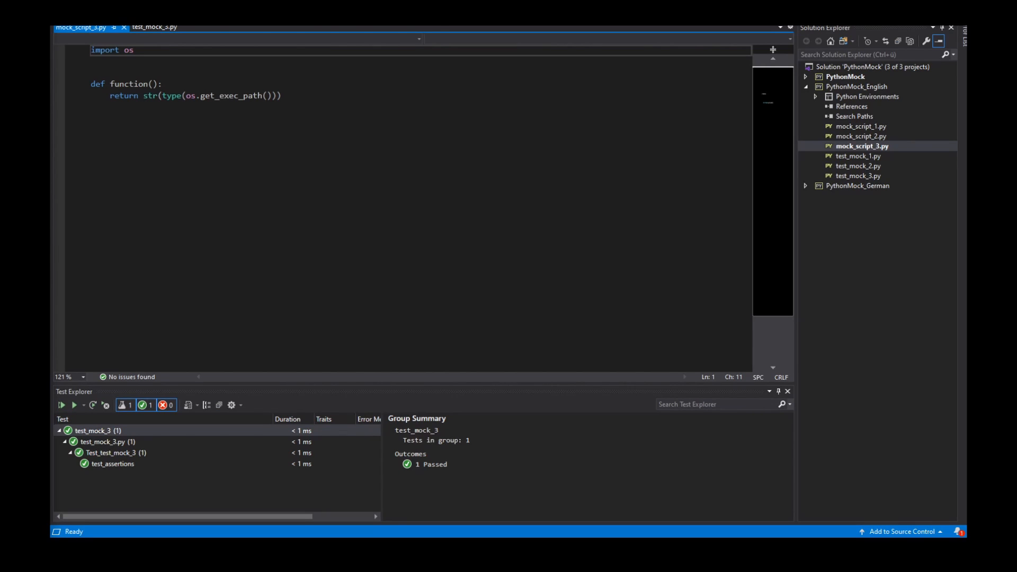
mouse_move(278, 192)
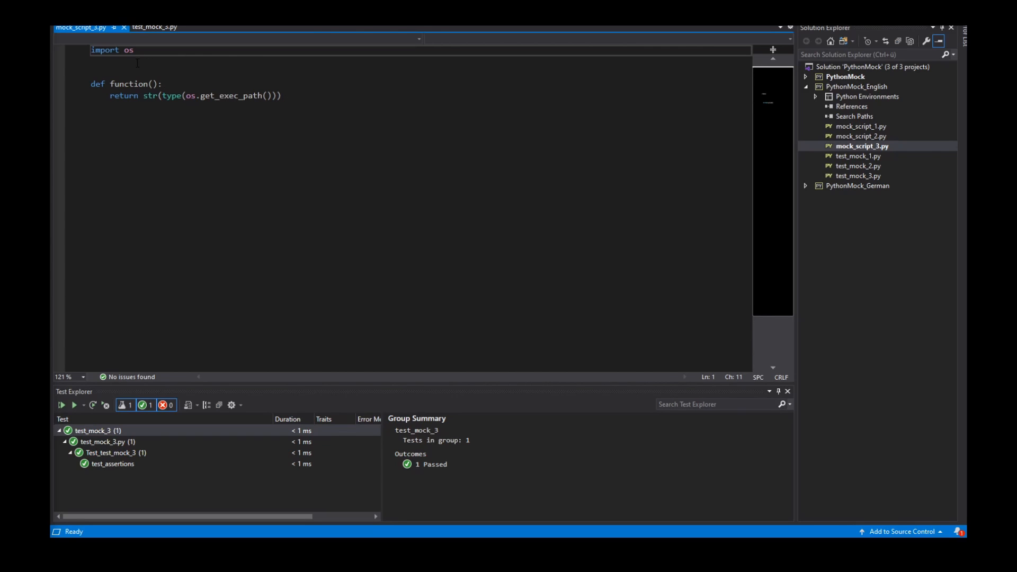
Switch from mock_script_3.py to the test file test_mock_3.py with its placeholder test
click(131, 50)
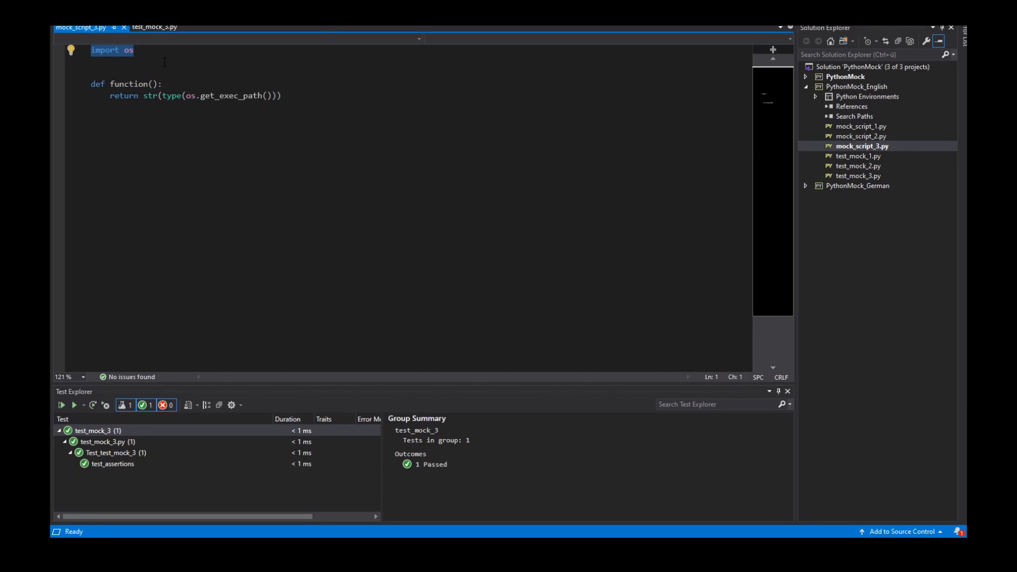
click(154, 27)
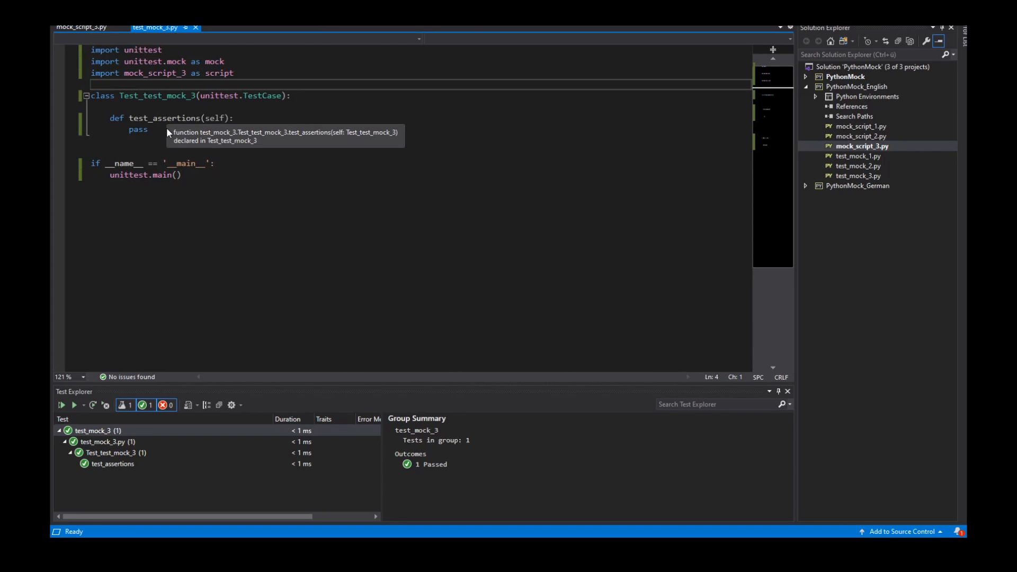
Replace pass with script.os = mock.Mock(), a = script.function() and self.assertEqual("", a)
double_click(138, 130)
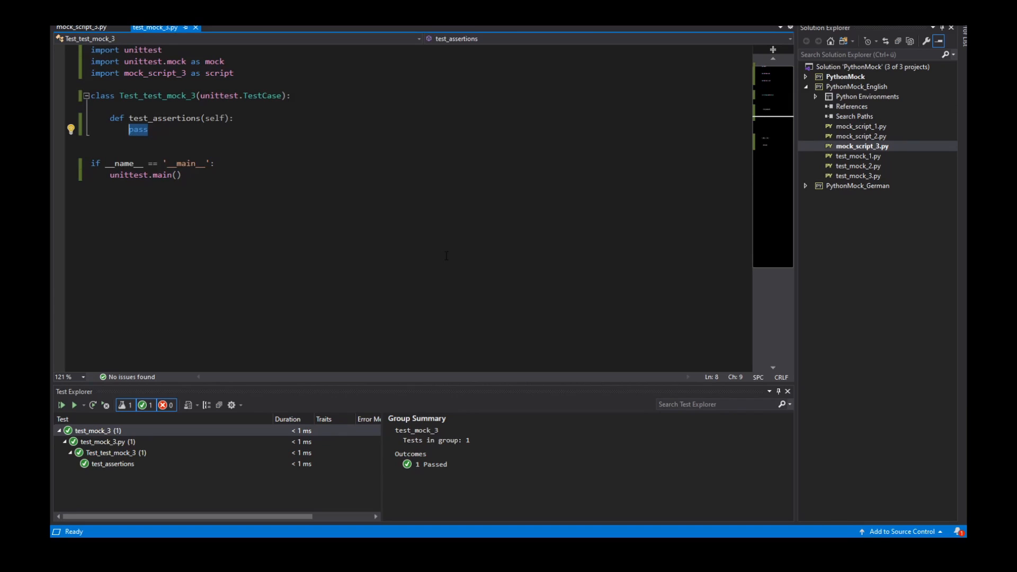
text(script.o)
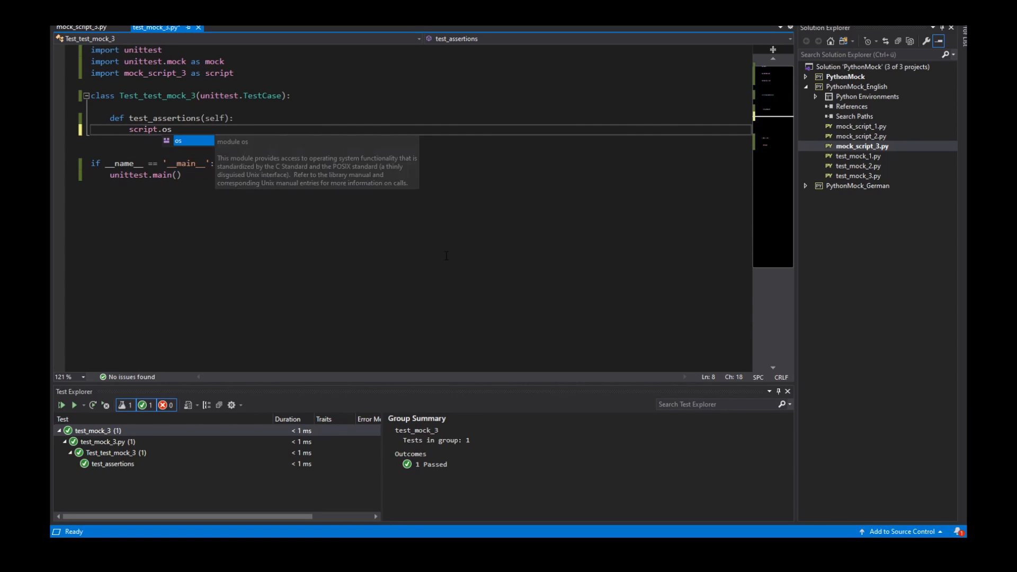
text(= m)
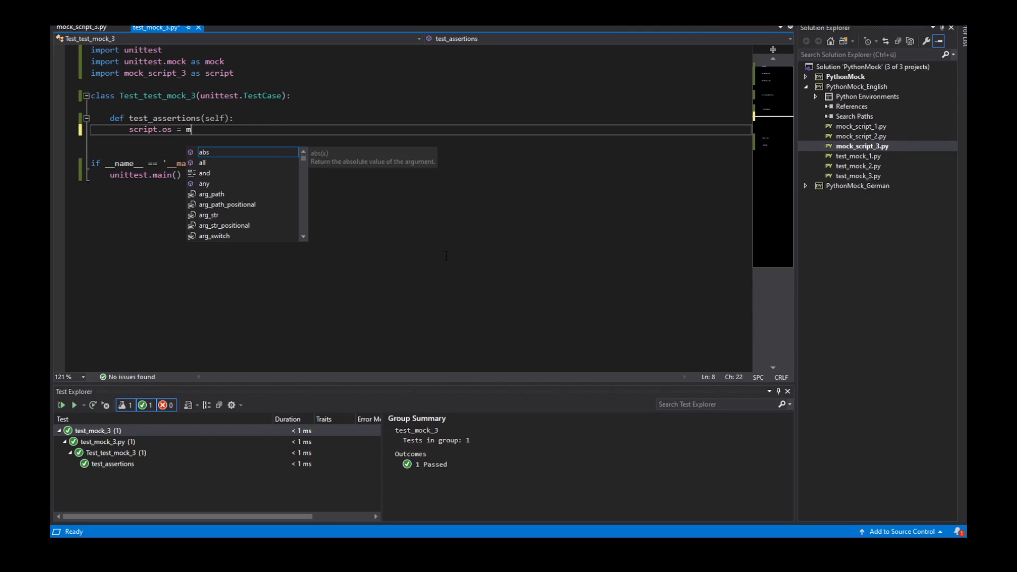
text(ock.Mock()
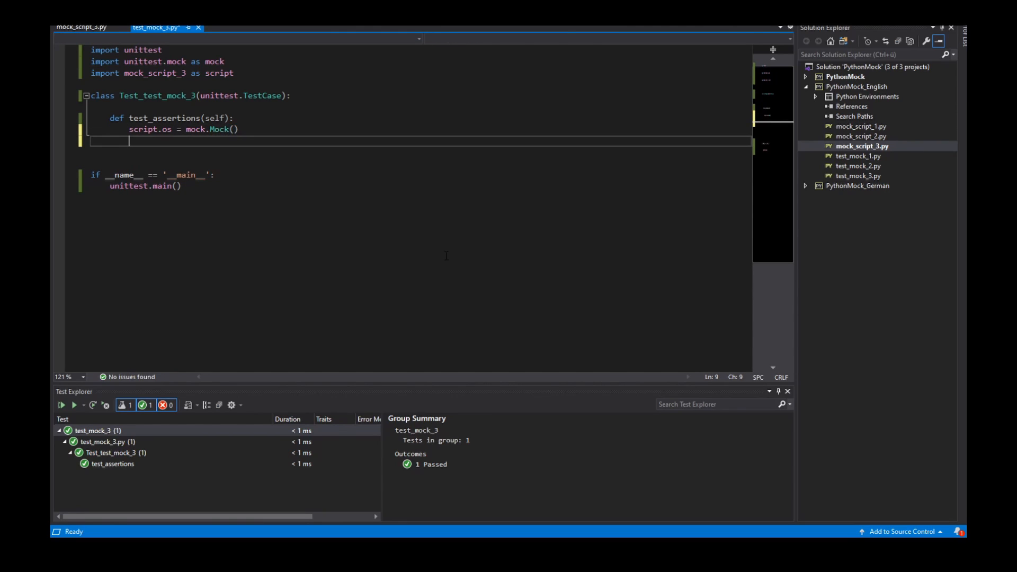
text(a 0)
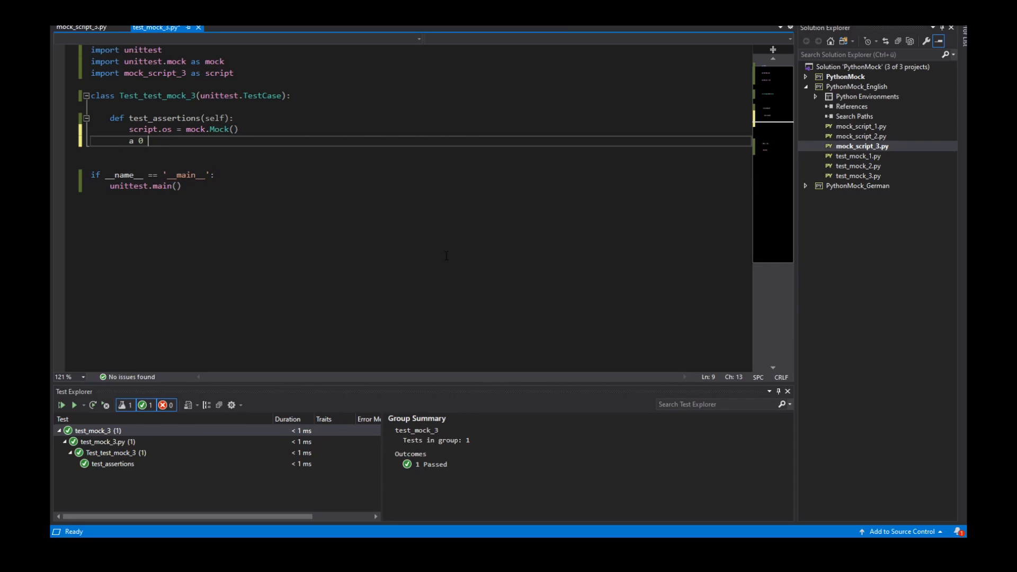
text(= script.function)
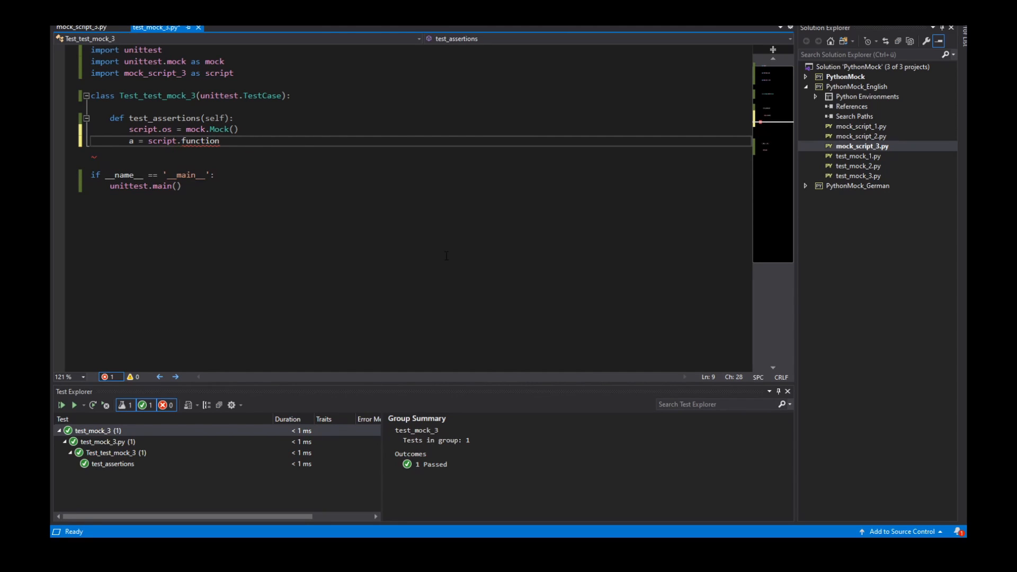
text(())
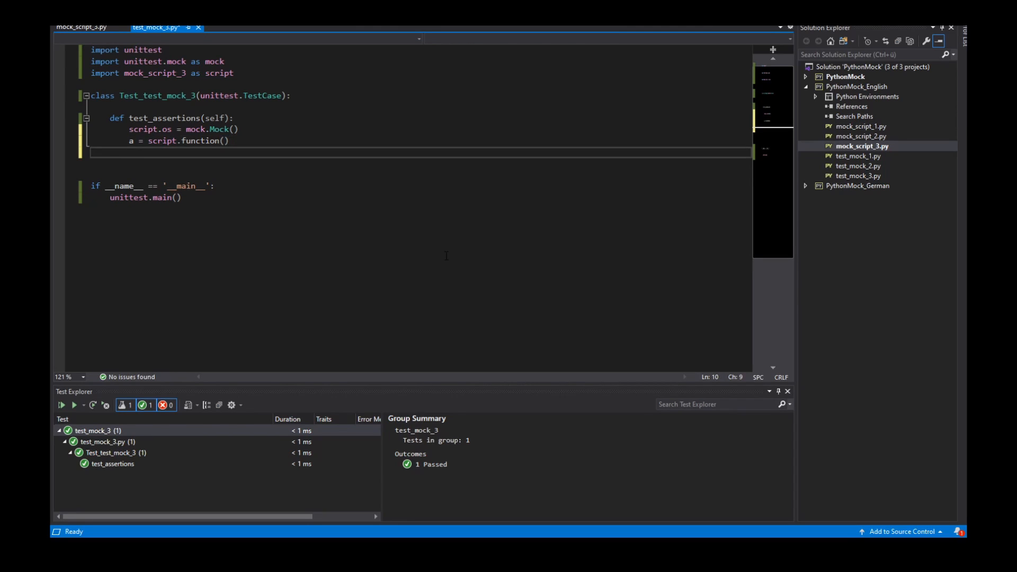
text(self.assertEqual("", a)
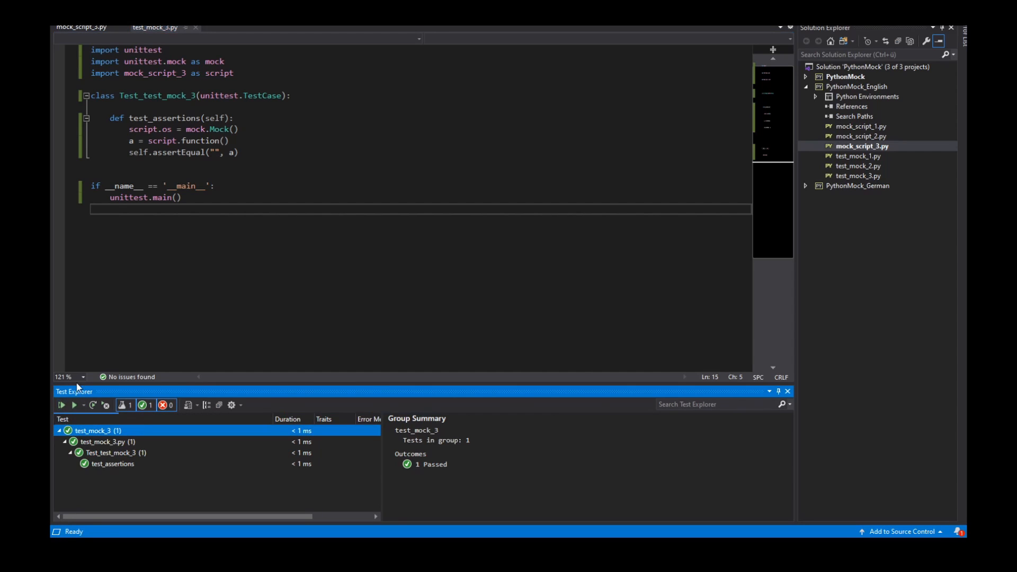
Run all tests and make assertEqual expect the reported "<class 'unittest.mock.Mock'>" value, then save
click(74, 405)
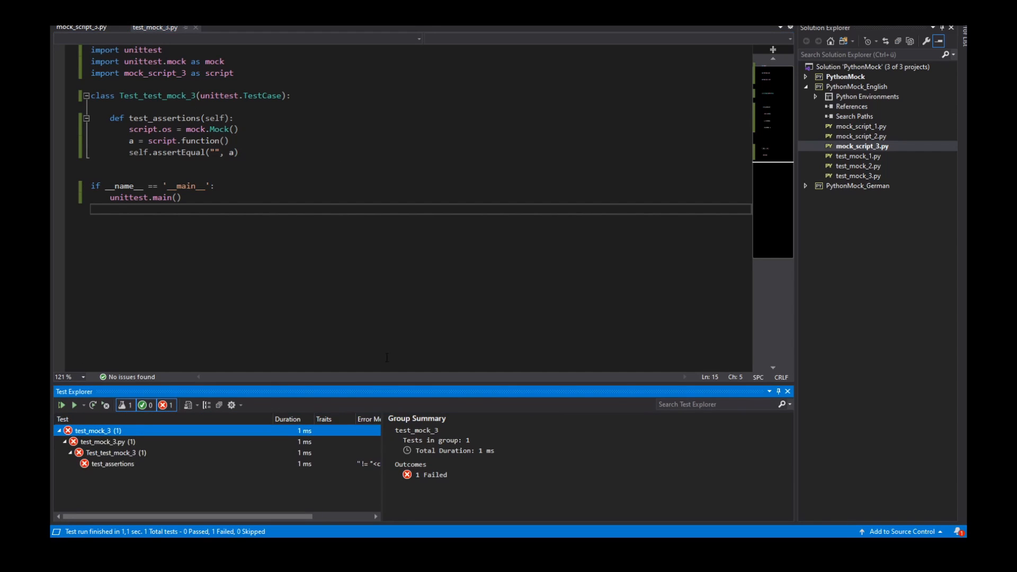
click(114, 462)
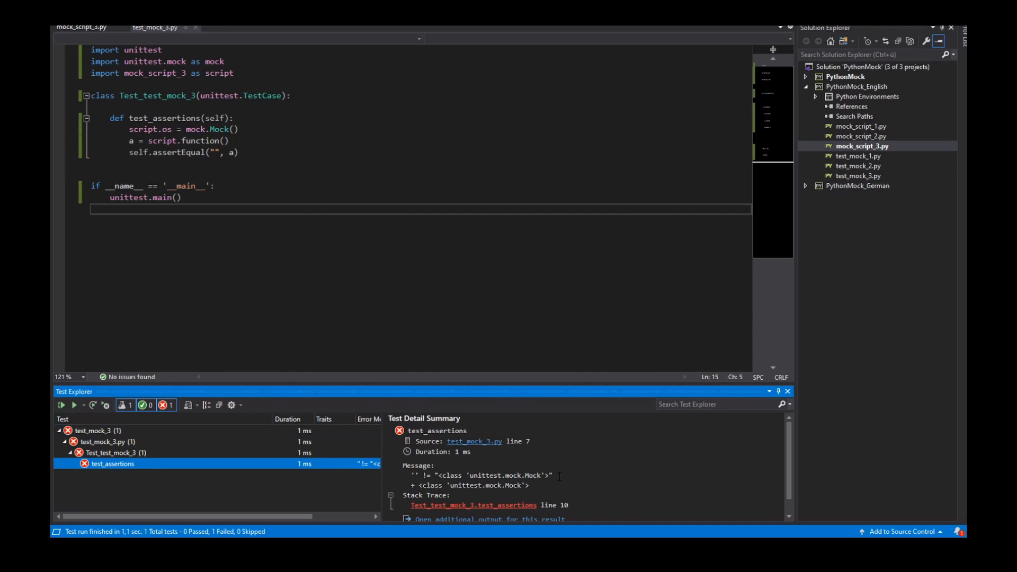
double_click(490, 476)
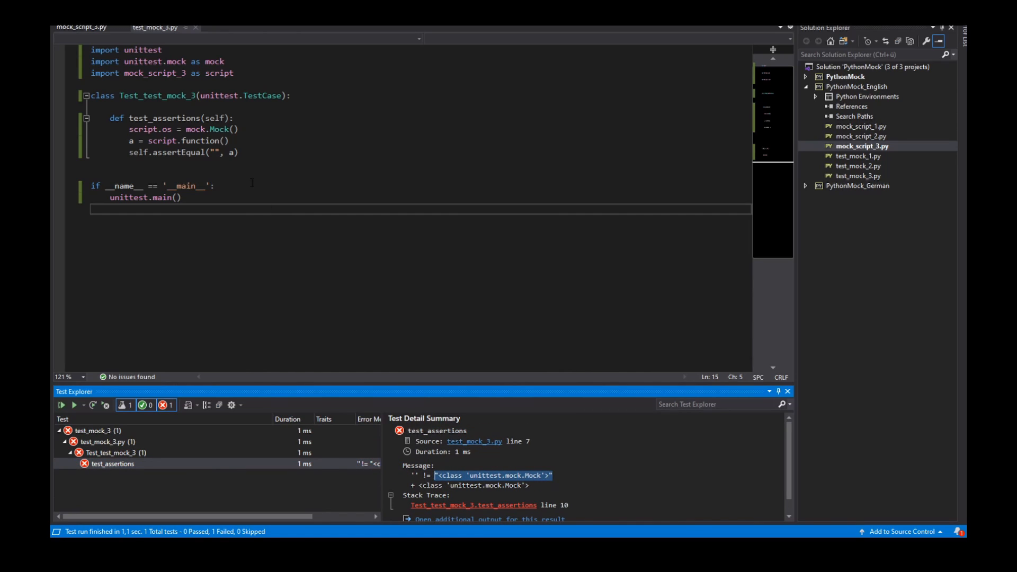
mouse_move(218, 153)
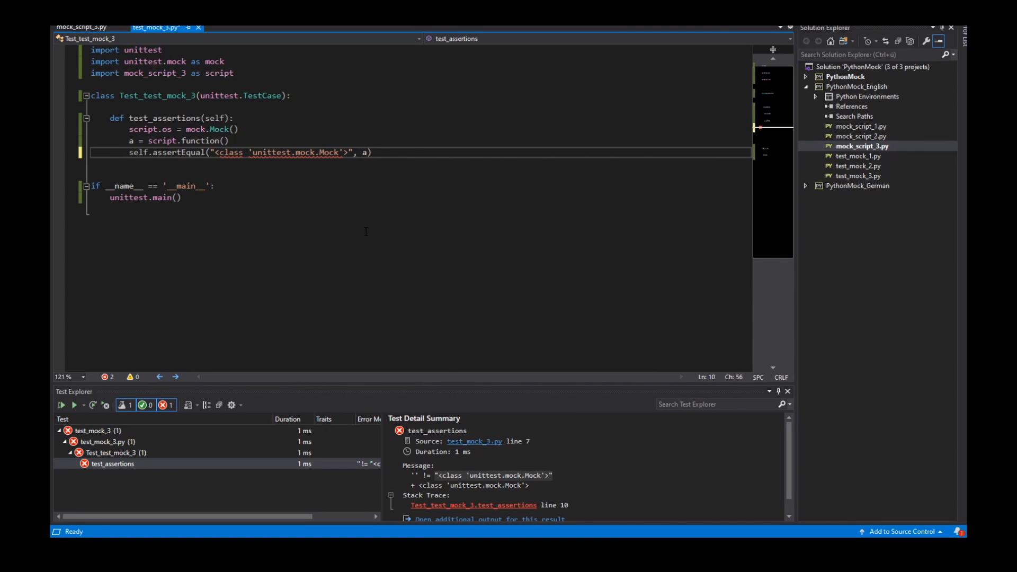
key(ctrl+s)
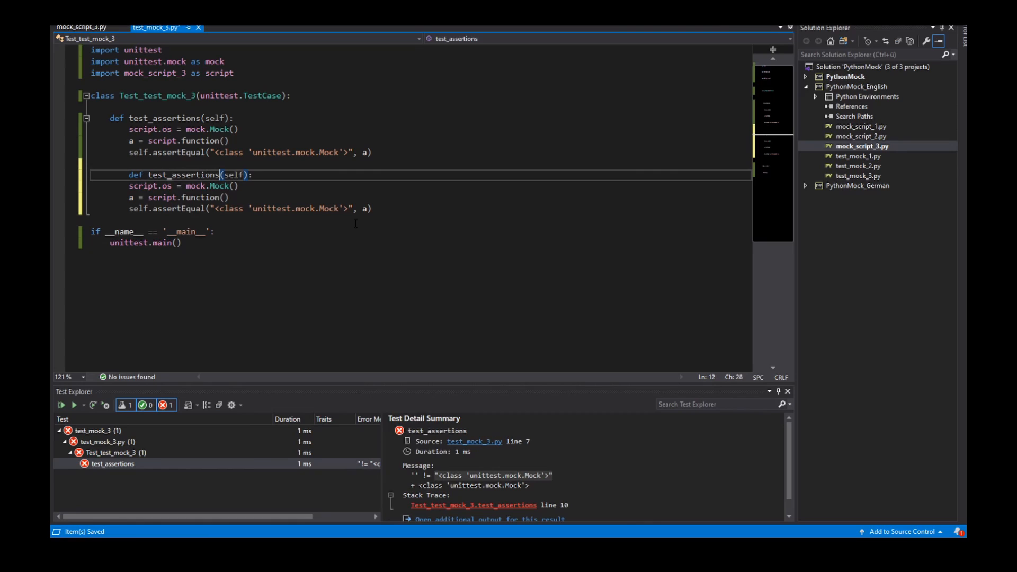
Rename the duplicate to test_assertions_2, drop its mock line, and rerun so both tests pass
text(_2)
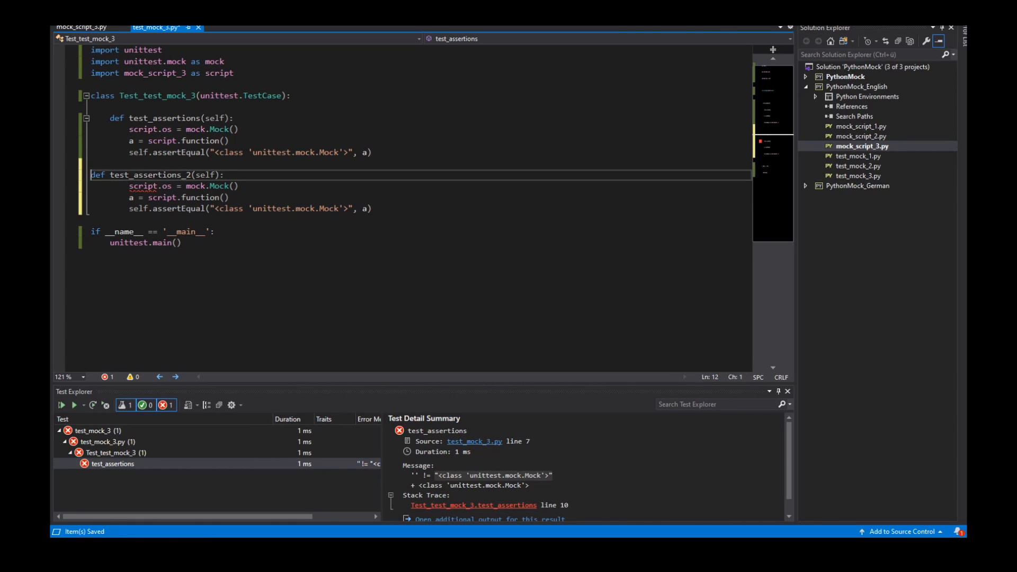
click(117, 174)
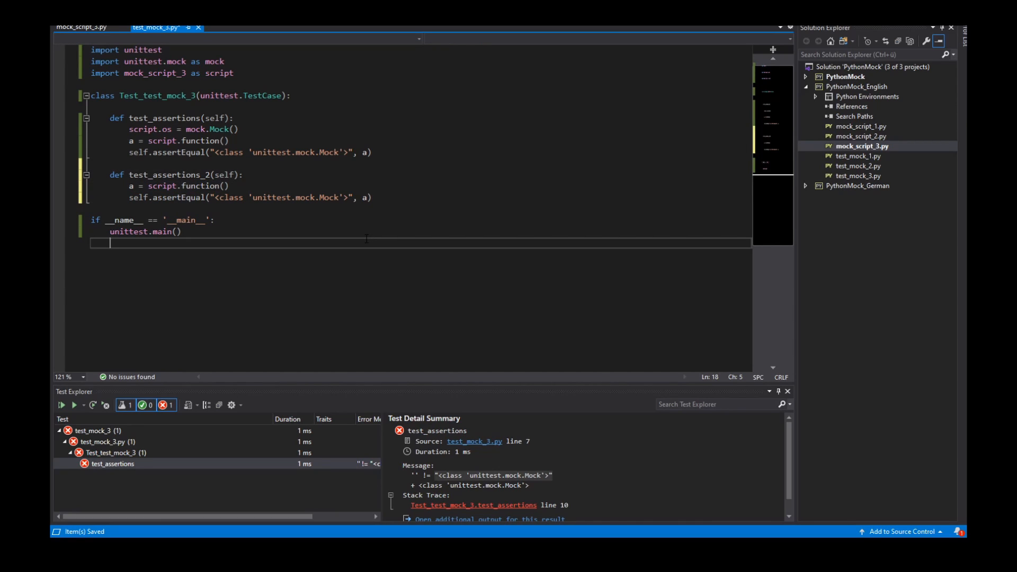
click(113, 463)
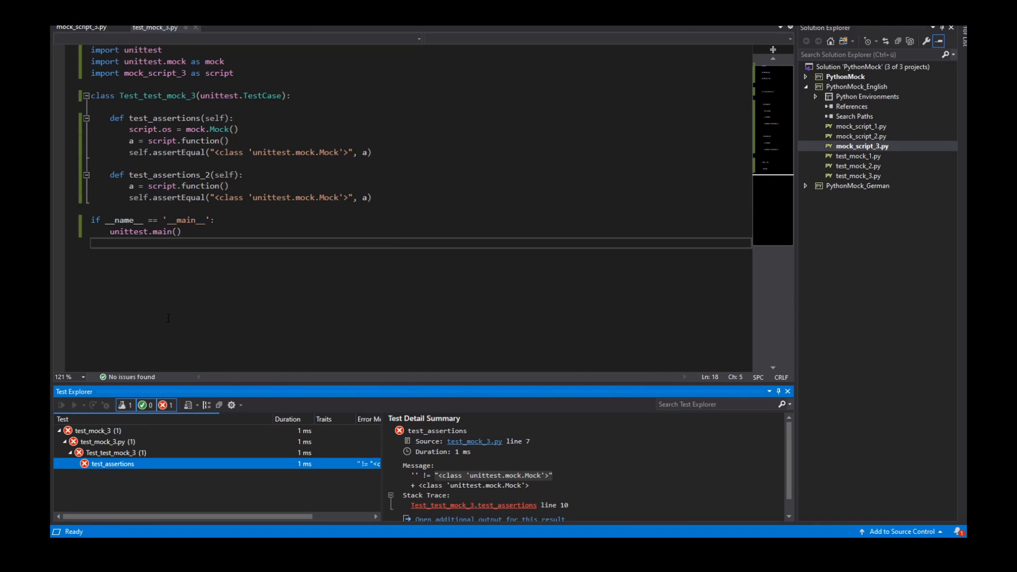
click(73, 403)
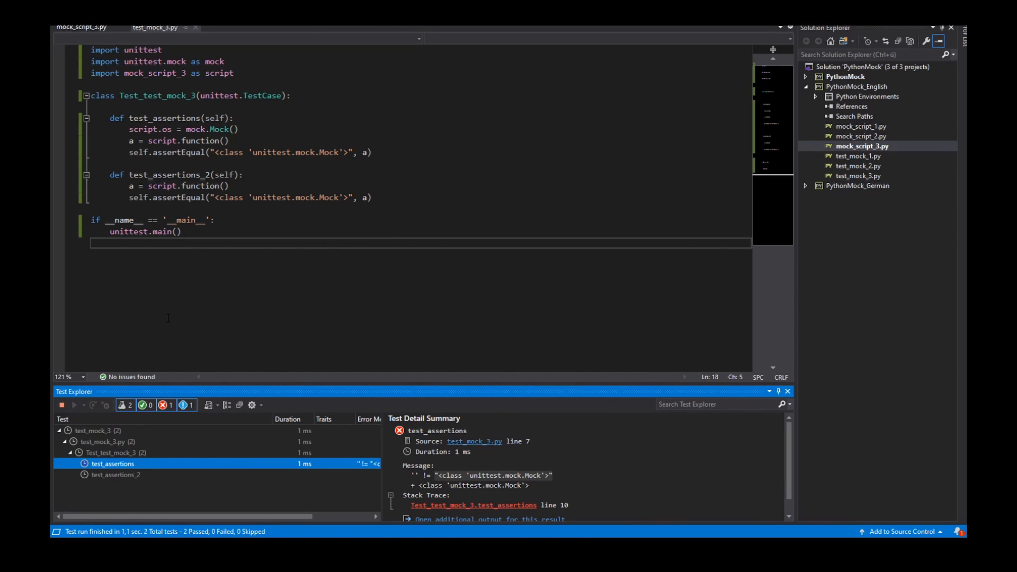
click(61, 404)
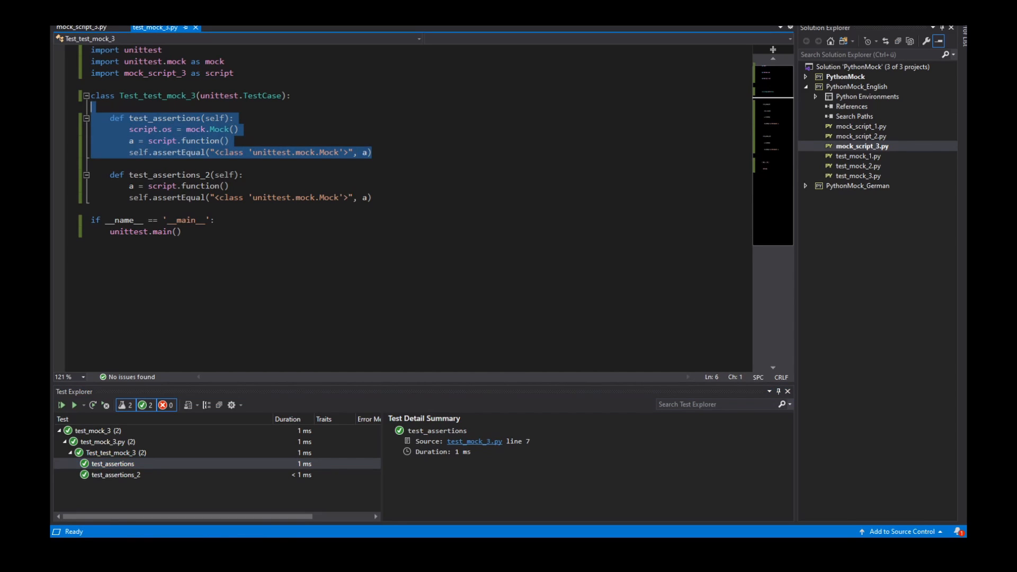
Comment out test_assertions, run test_assertions_2 alone and take the reported "<class 'list'>" value as its expectation
key(Ctrl+K Ctrl+C)
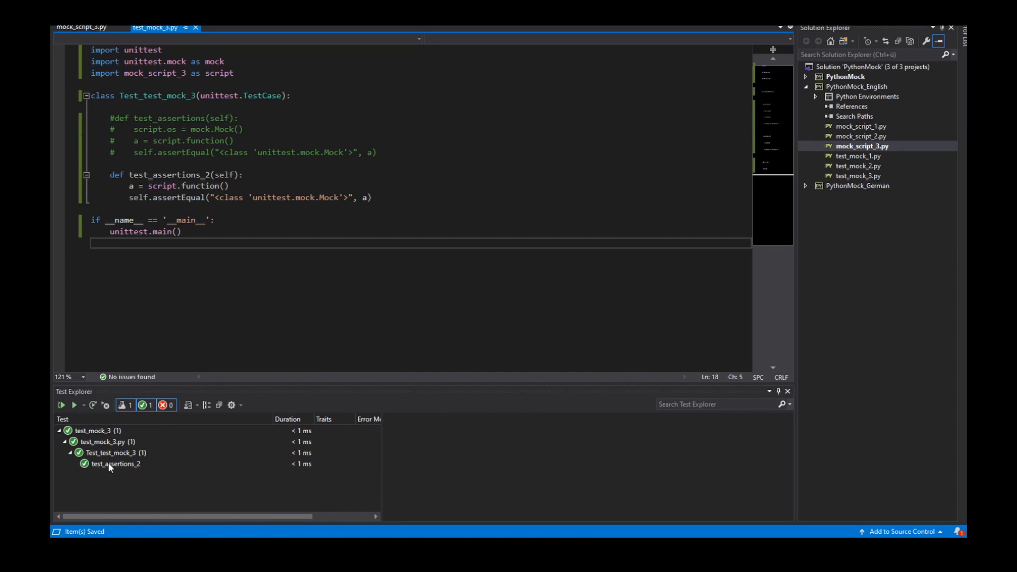
click(96, 430)
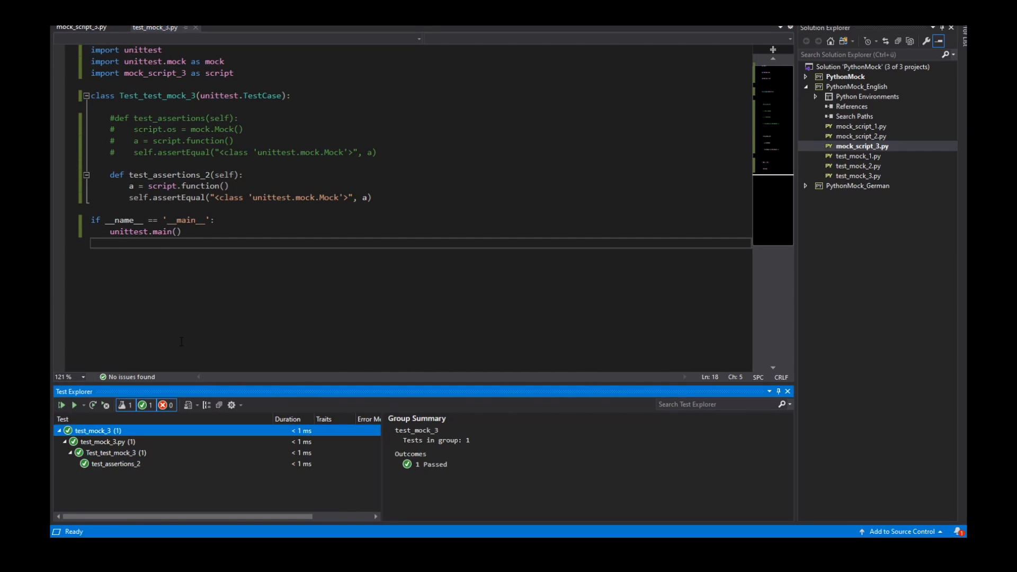
click(74, 404)
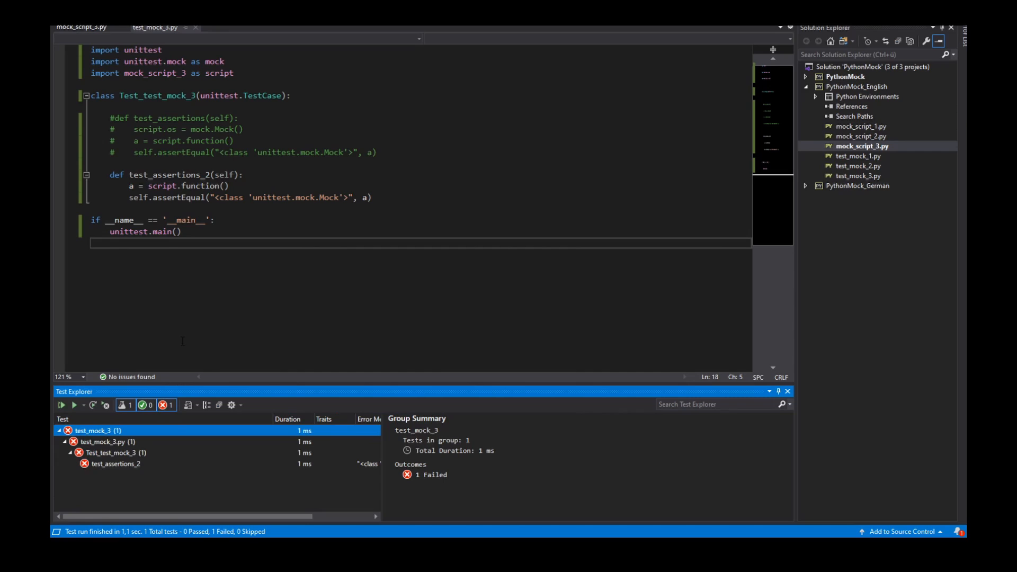
click(116, 464)
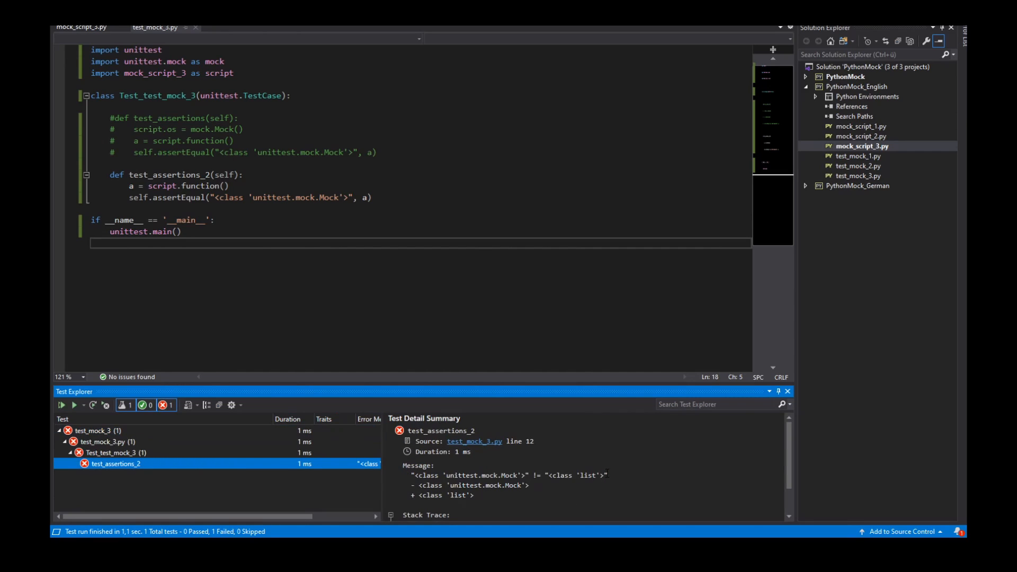
double_click(574, 474)
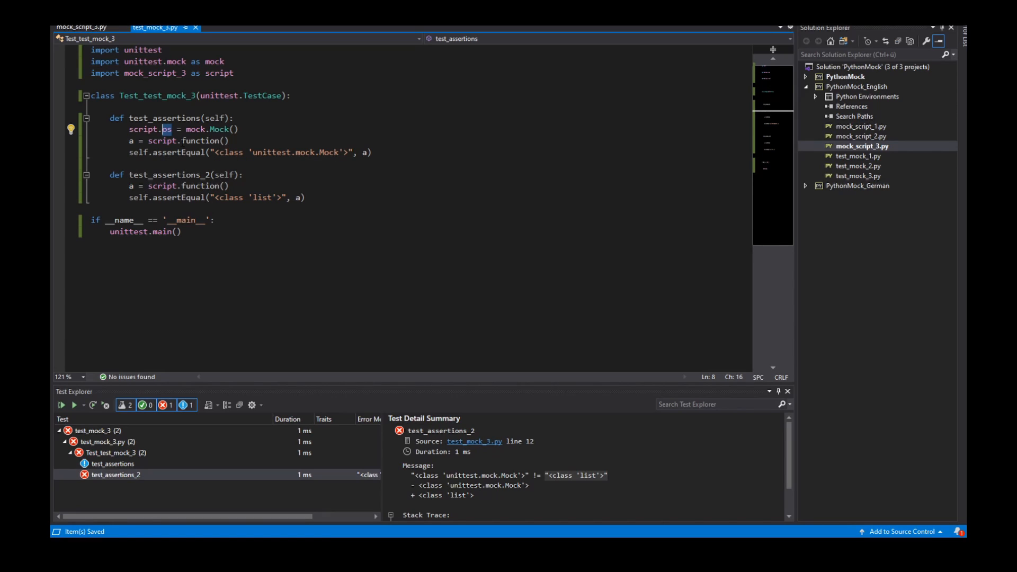
Check mock_script_3.py, return to the tests and rerun to see test_assertions_2 failing
click(82, 28)
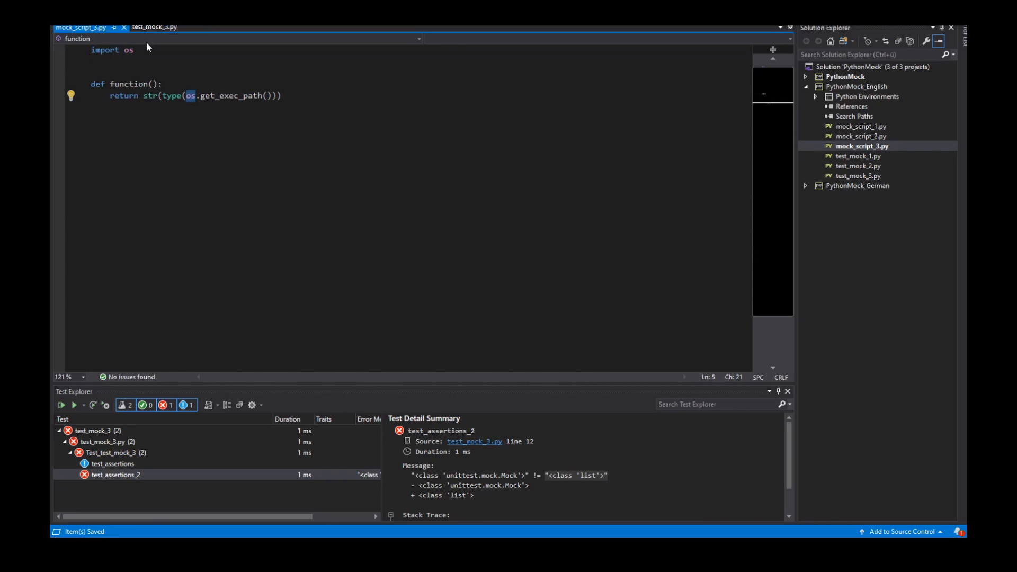
click(155, 28)
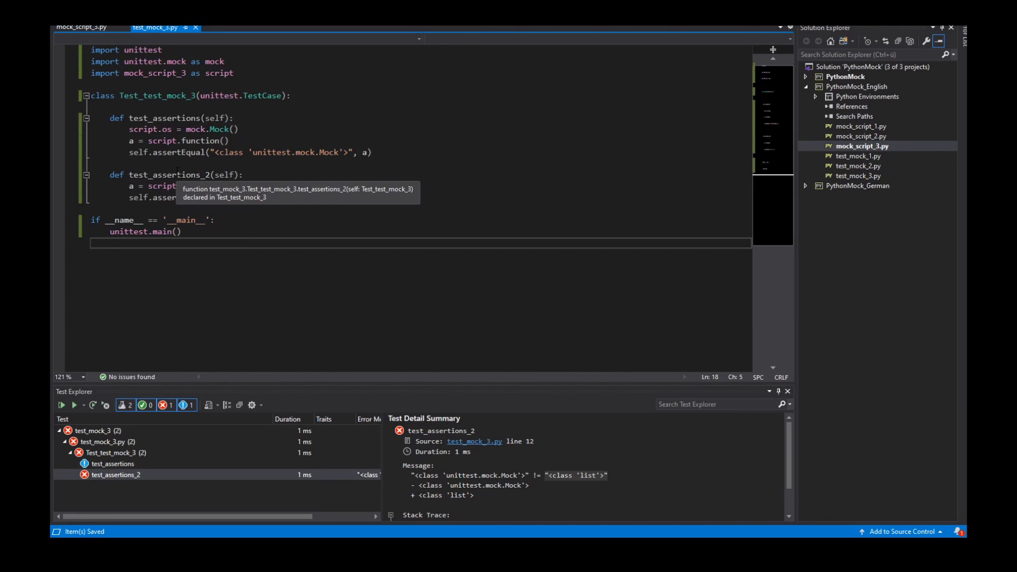
click(116, 475)
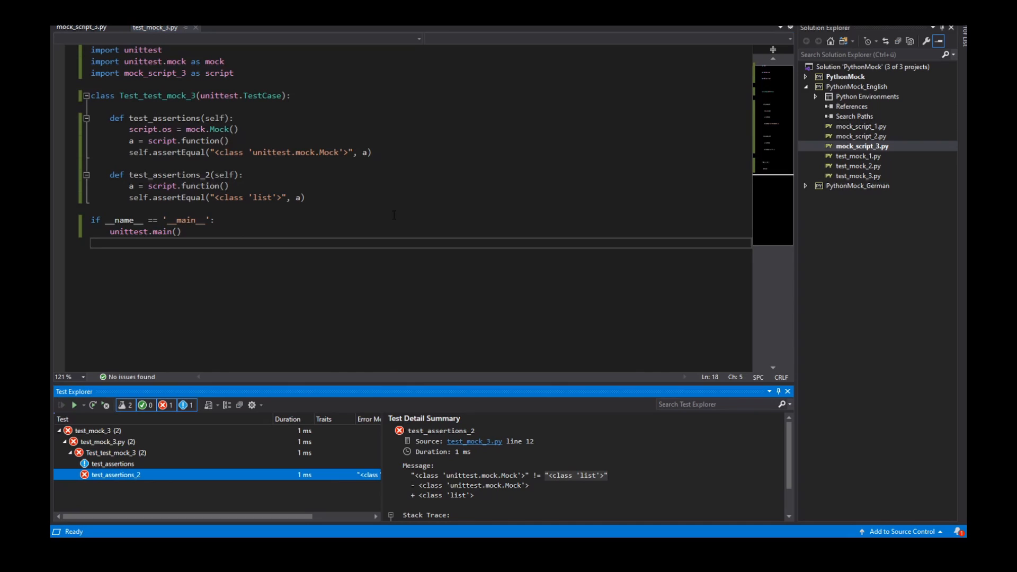
click(73, 404)
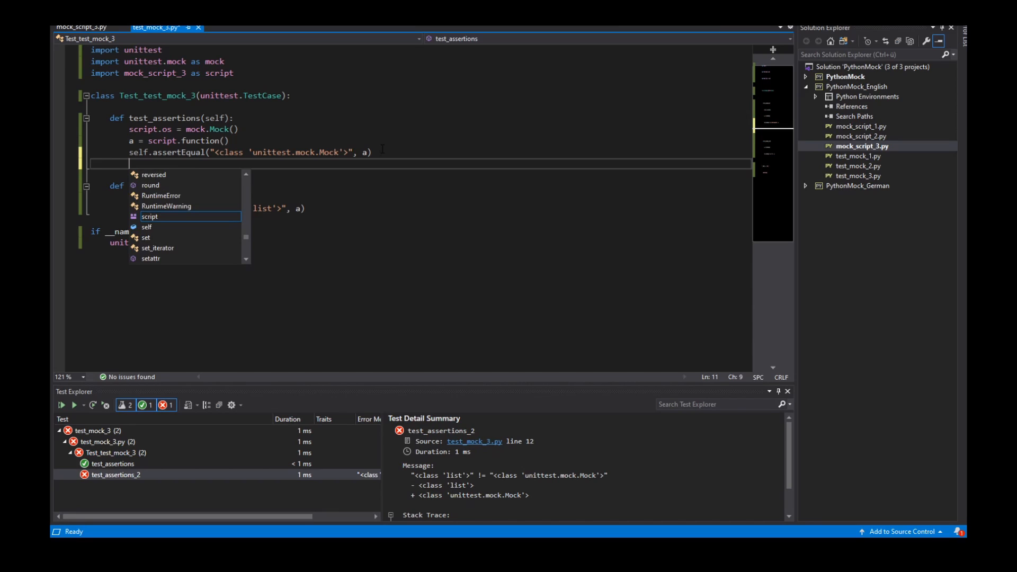
Add import os and script.os = os after the assertion in test_assertions so both tests pass
text(script.)
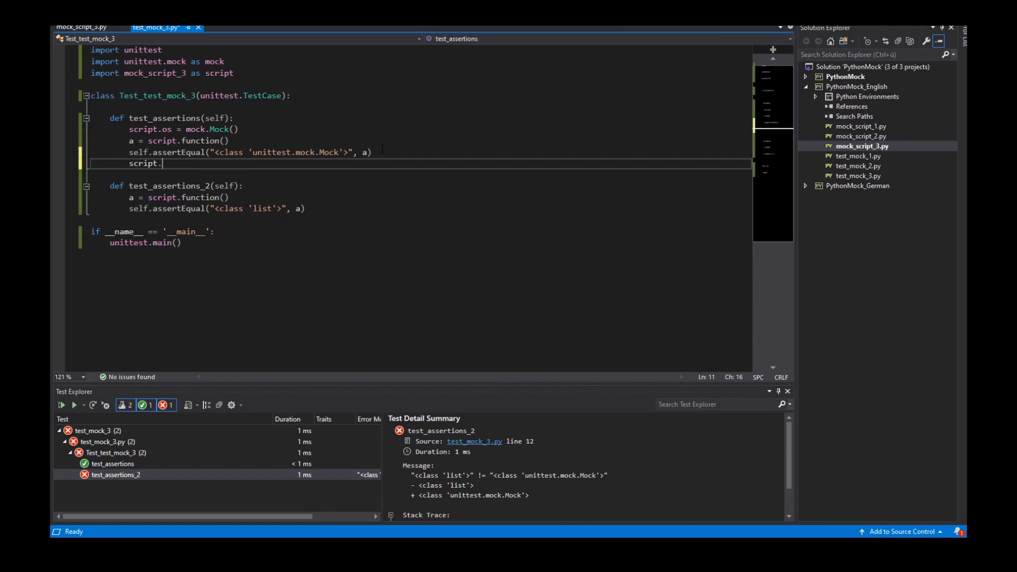
text(os.)
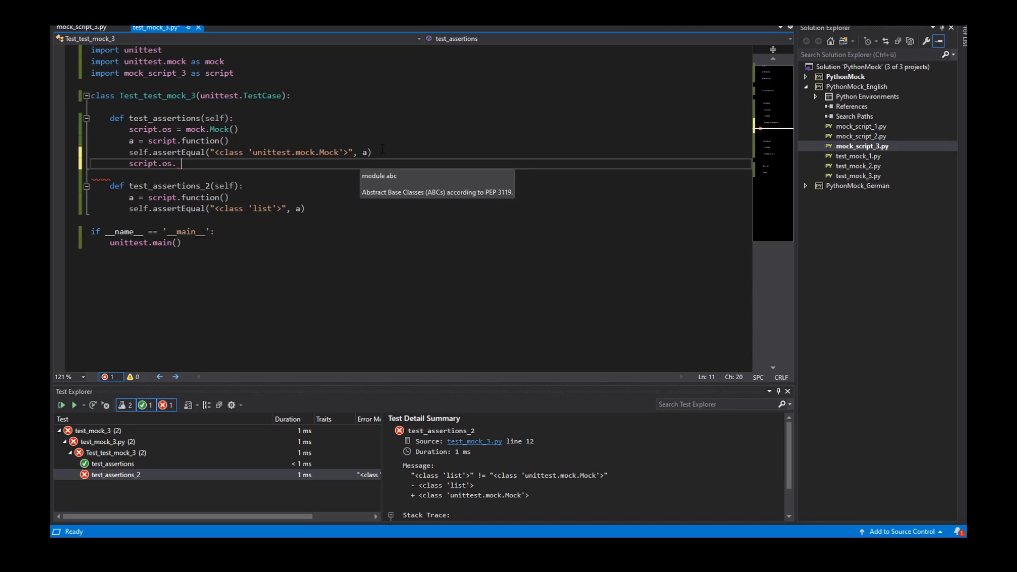
key(Backspace)
text( =)
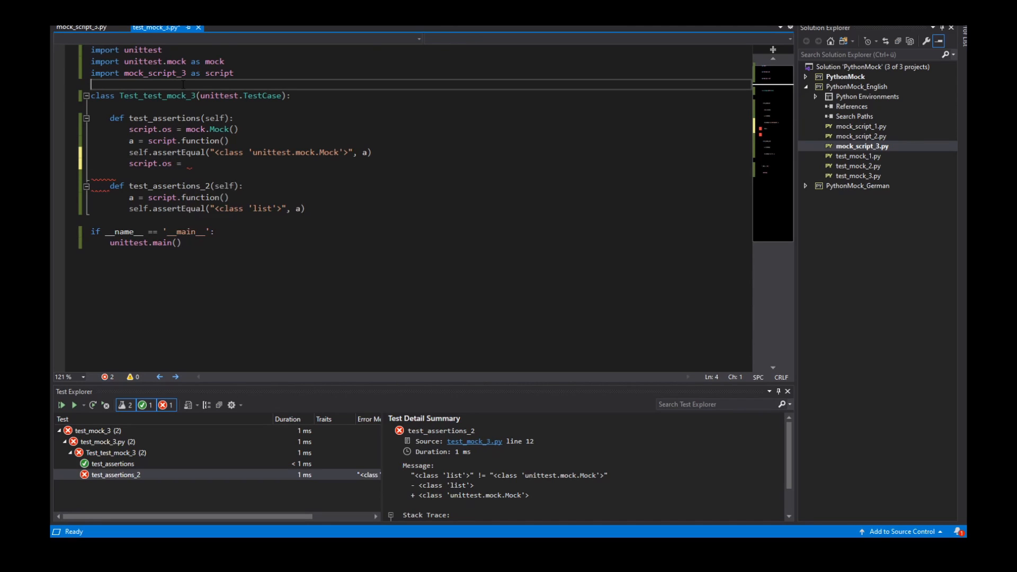
text(import os)
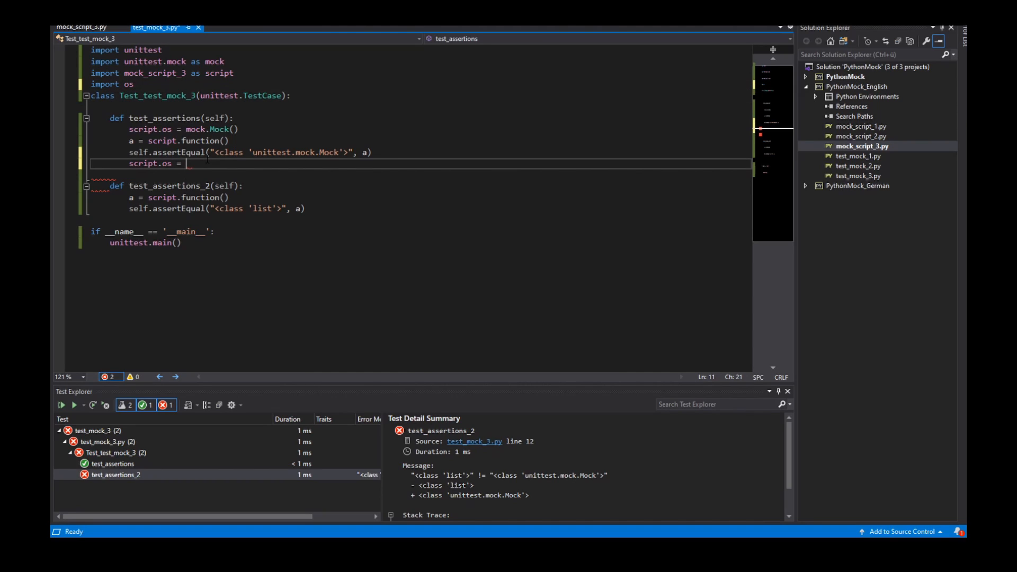
text(os)
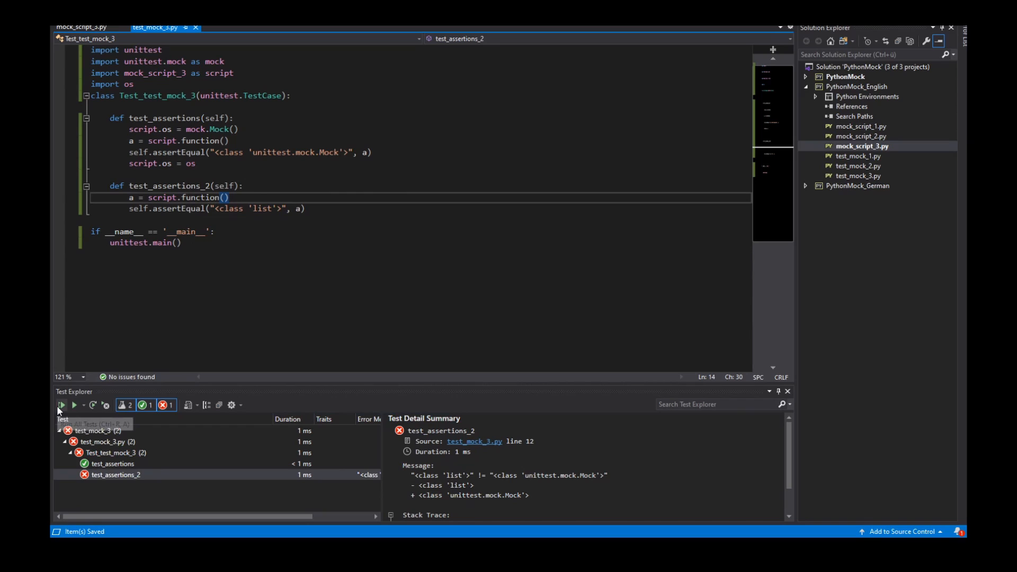
click(60, 405)
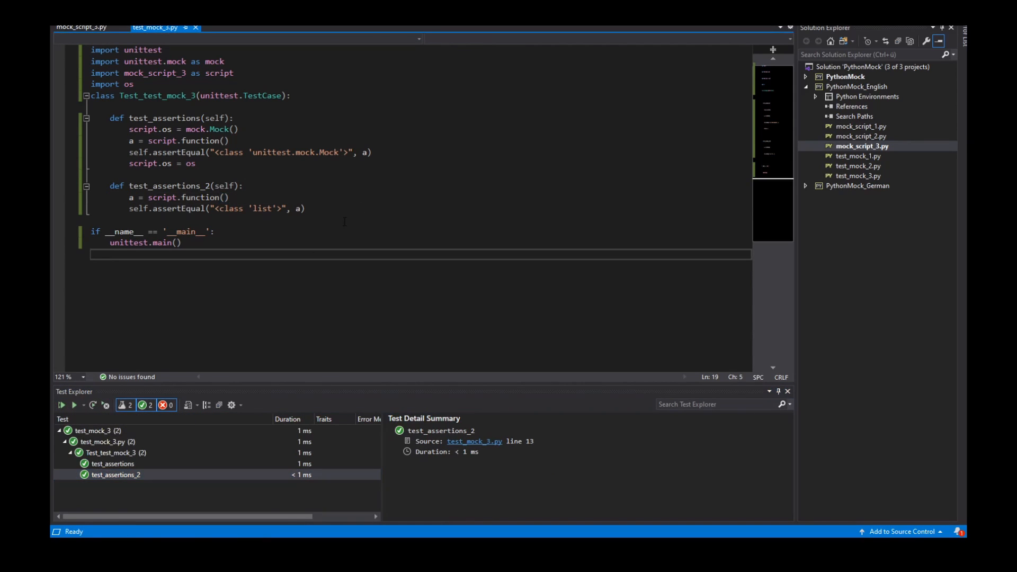
click(372, 151)
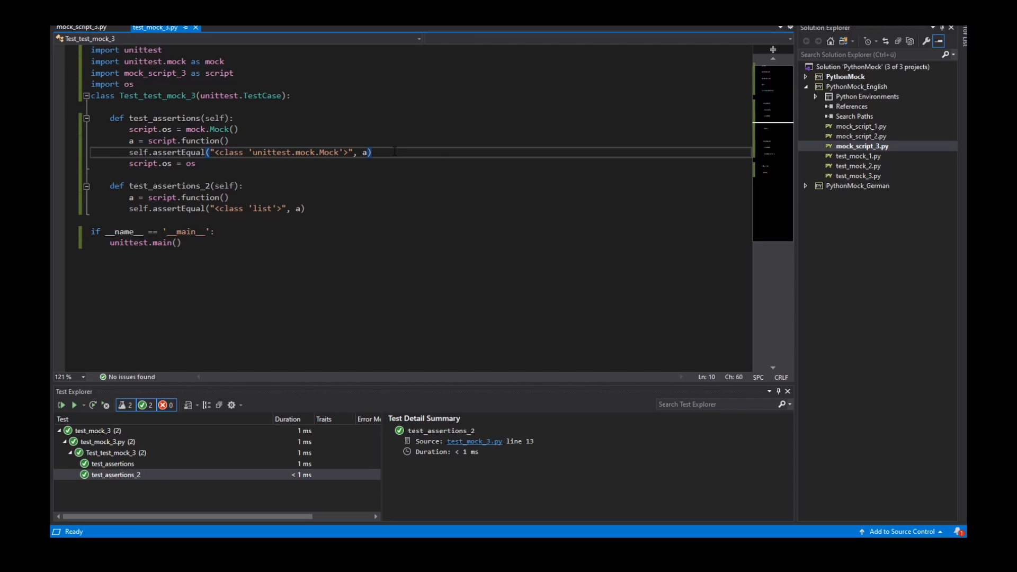
Insert self.assertTrue(False) before script.os = os and rerun, making both tests fail
text(self.)
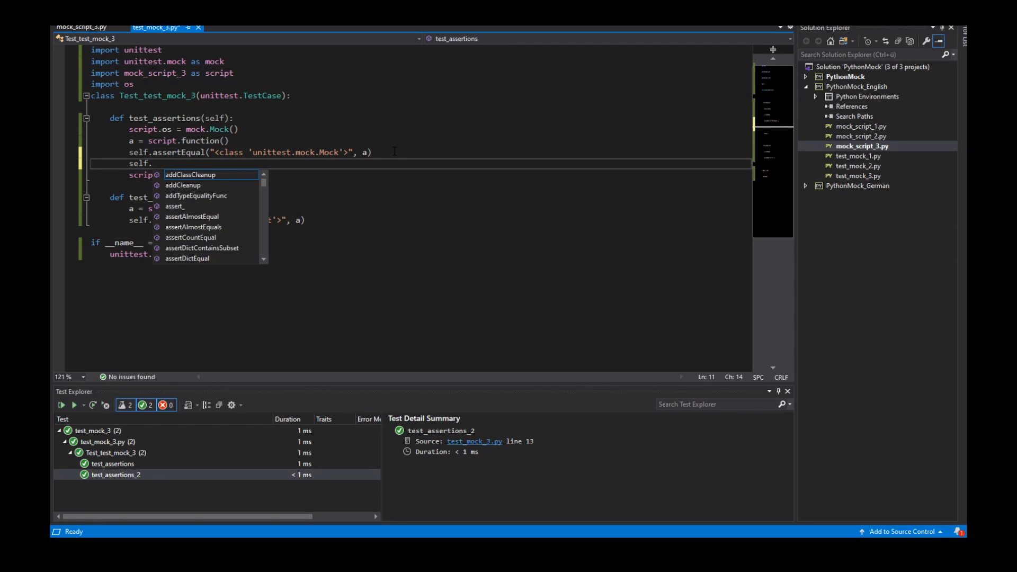
text(assertTrue()
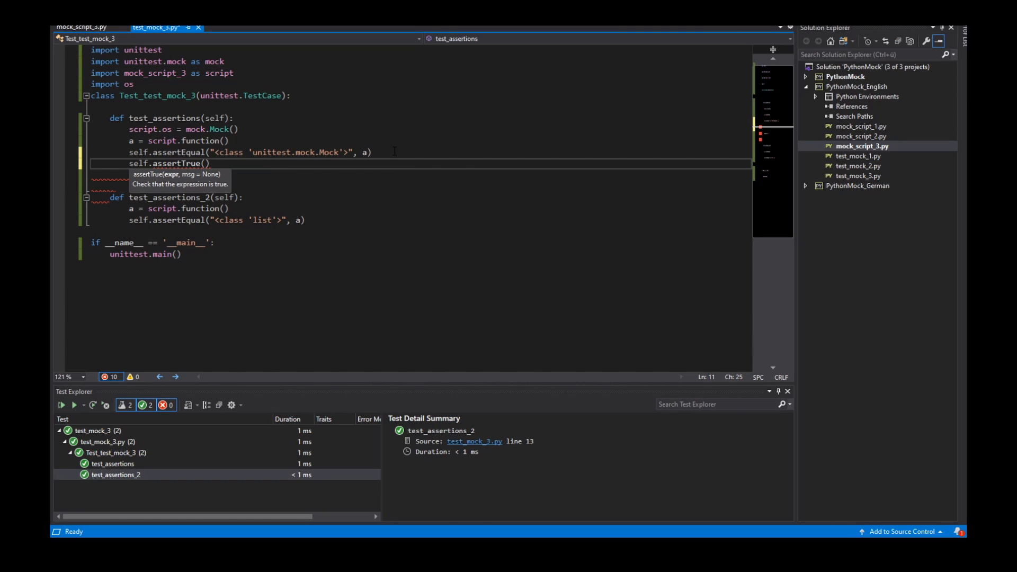
text(False)
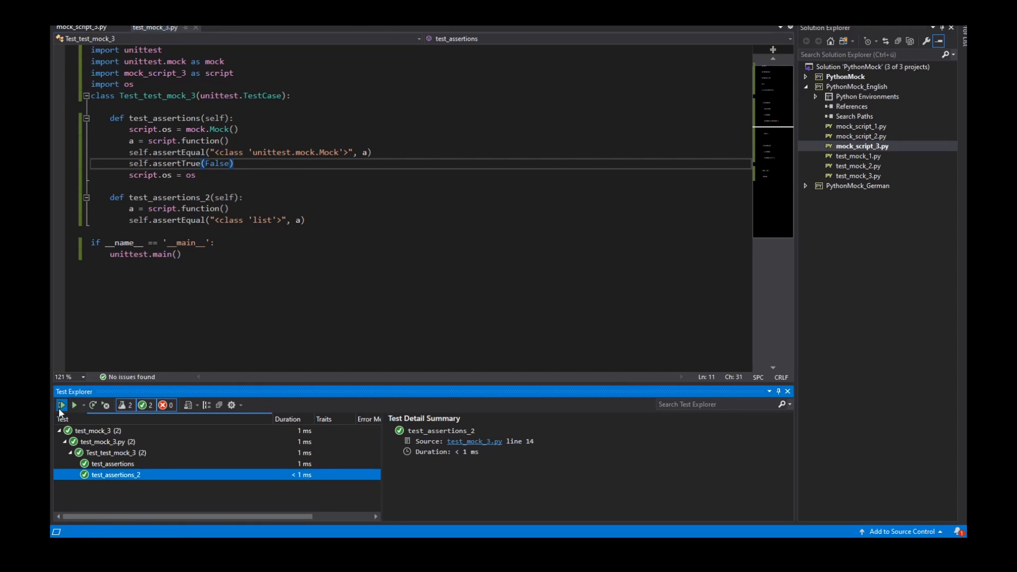
click(62, 403)
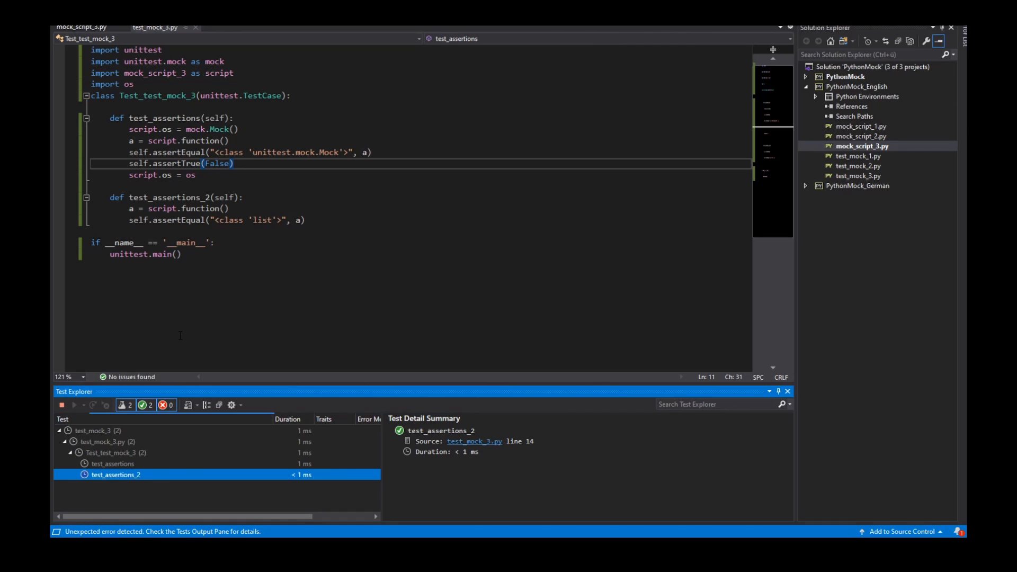
click(73, 404)
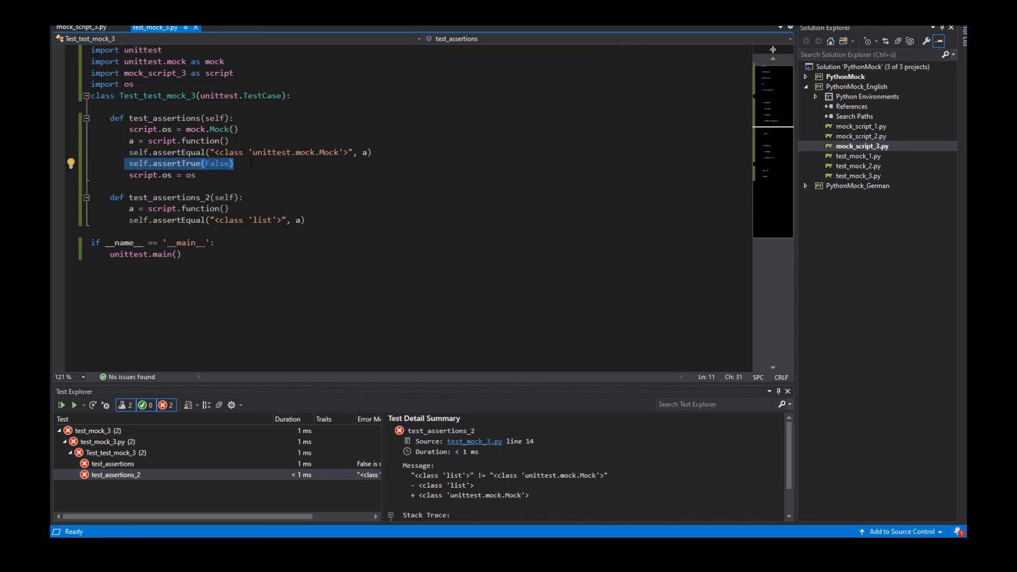
click(130, 163)
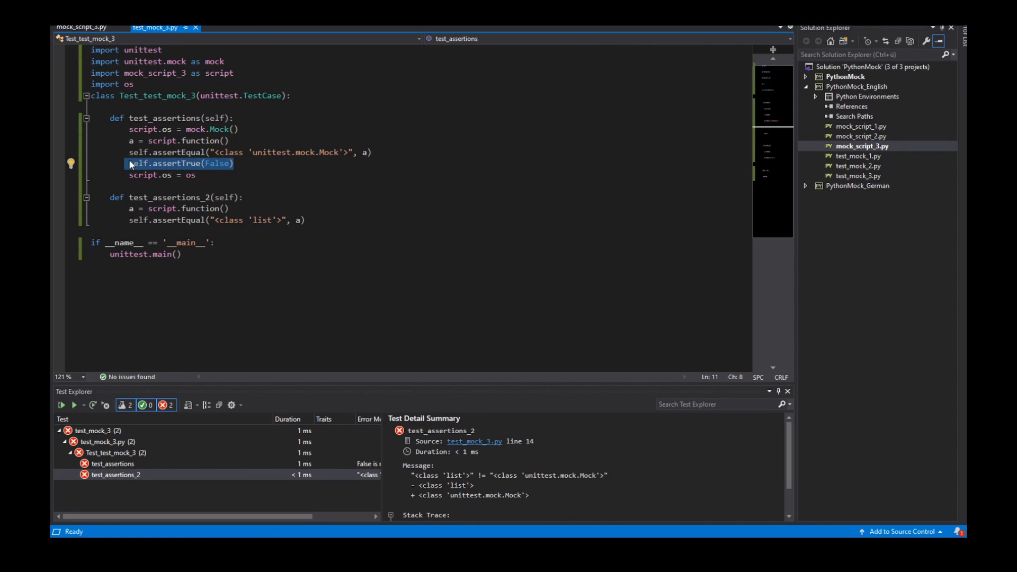
mouse_move(253, 166)
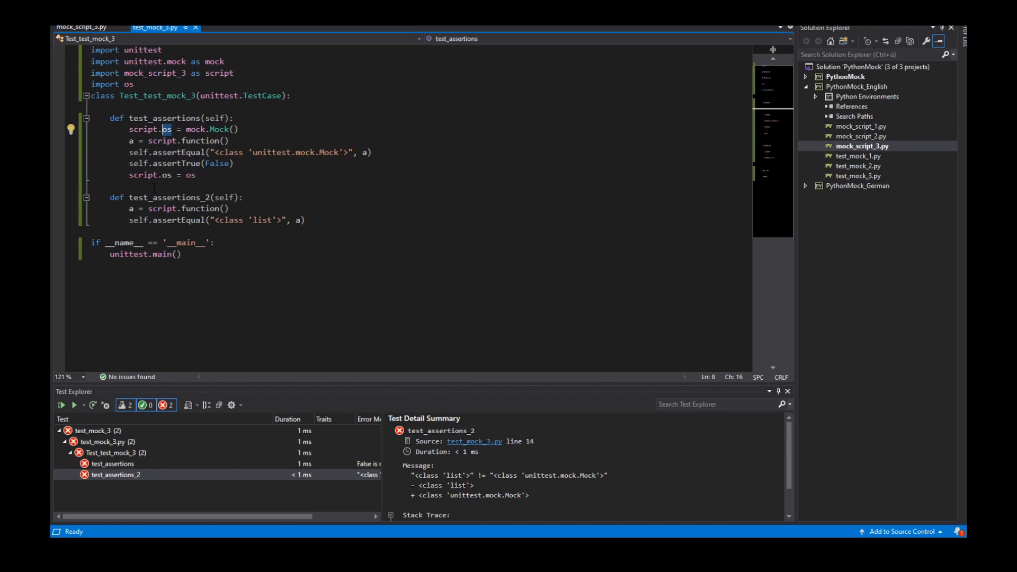
mouse_move(232, 197)
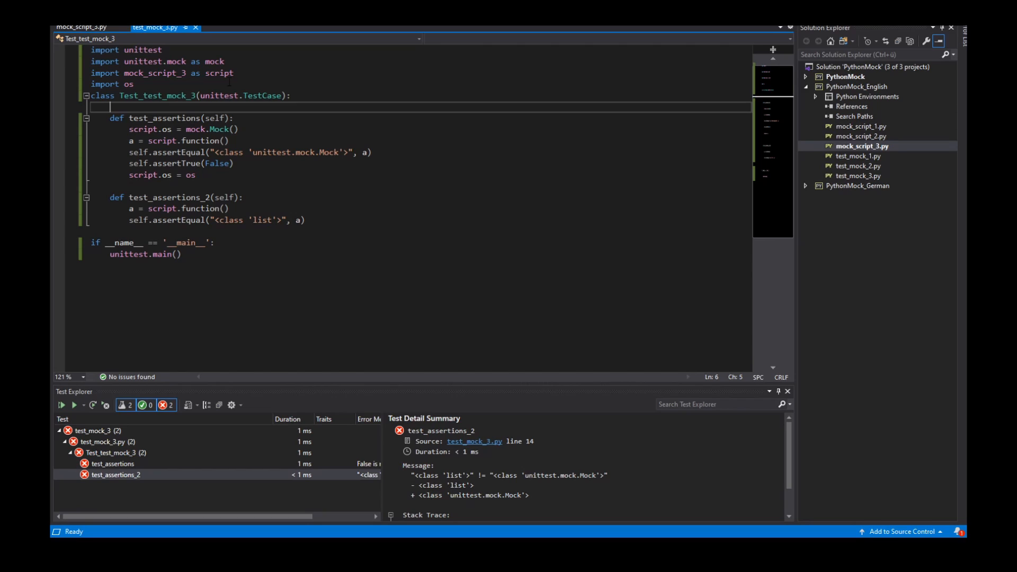
Put test_assertions_2 in class Test_test_mock_3_Collect_2, rename the first class Collect_1, and rerun with both still failing
click(189, 96)
text(class Test_test_mock_3_Collect_2(unittest.TestCase):)
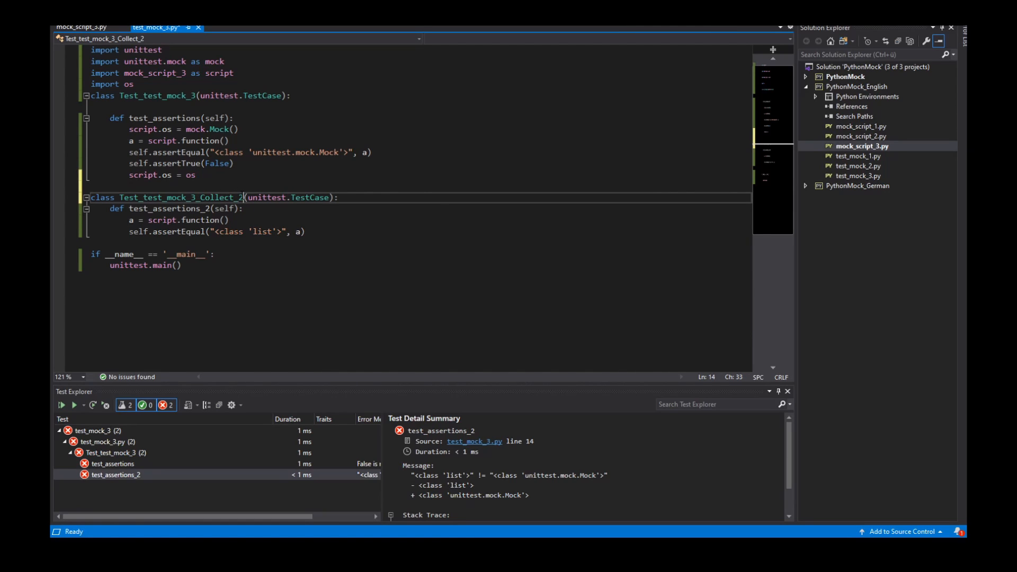
double_click(217, 197)
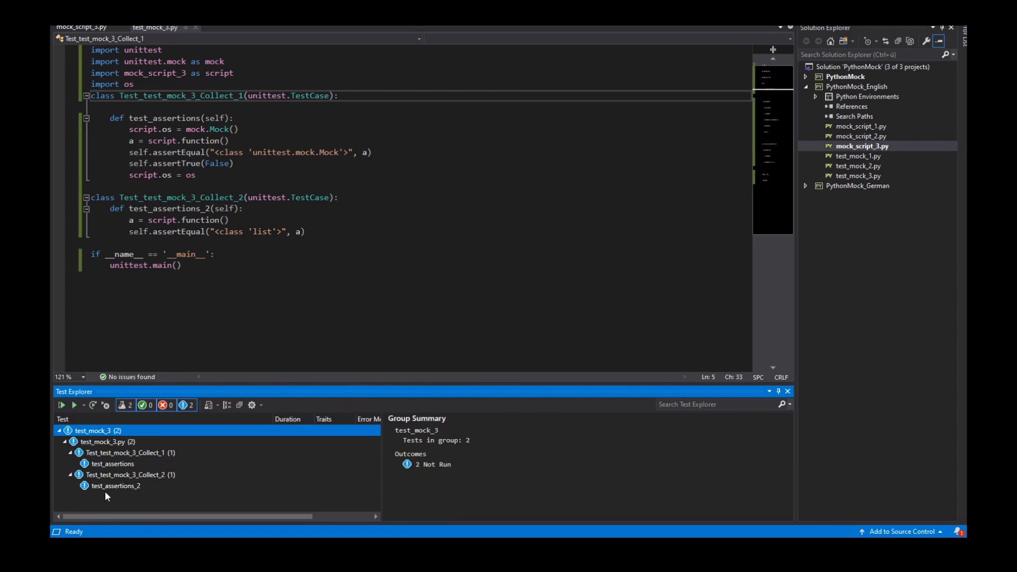
mouse_move(130, 482)
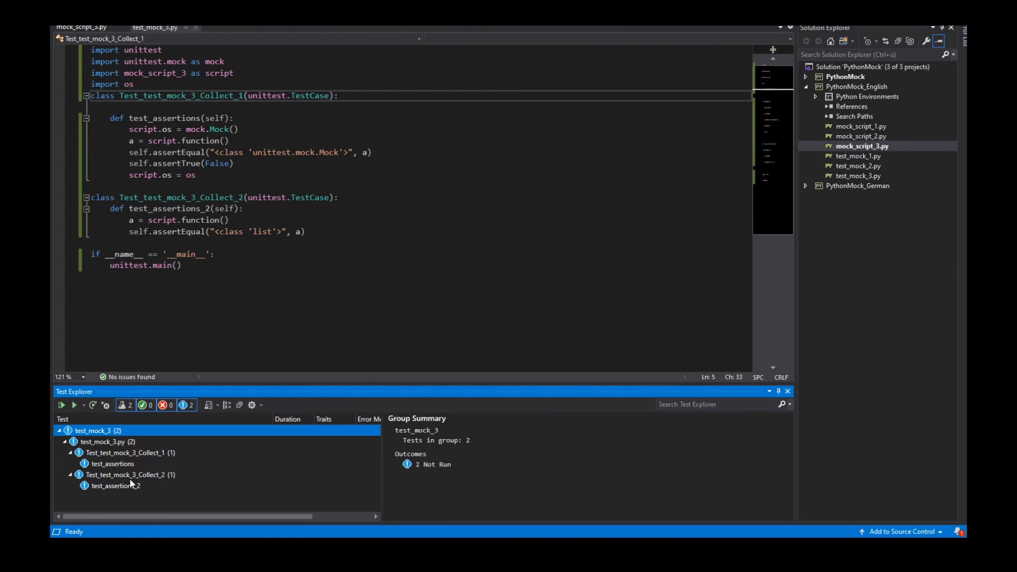
click(63, 405)
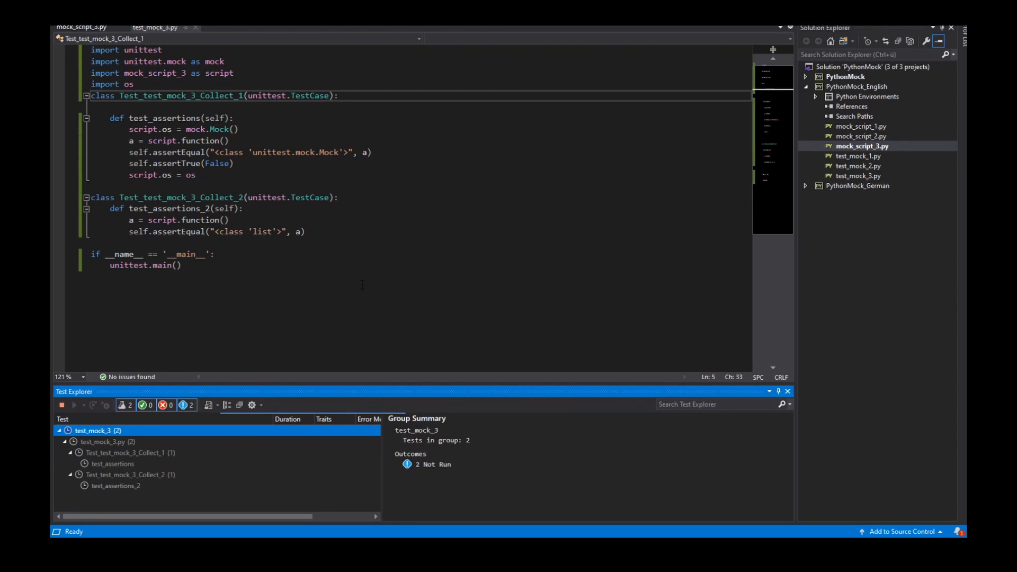
click(74, 403)
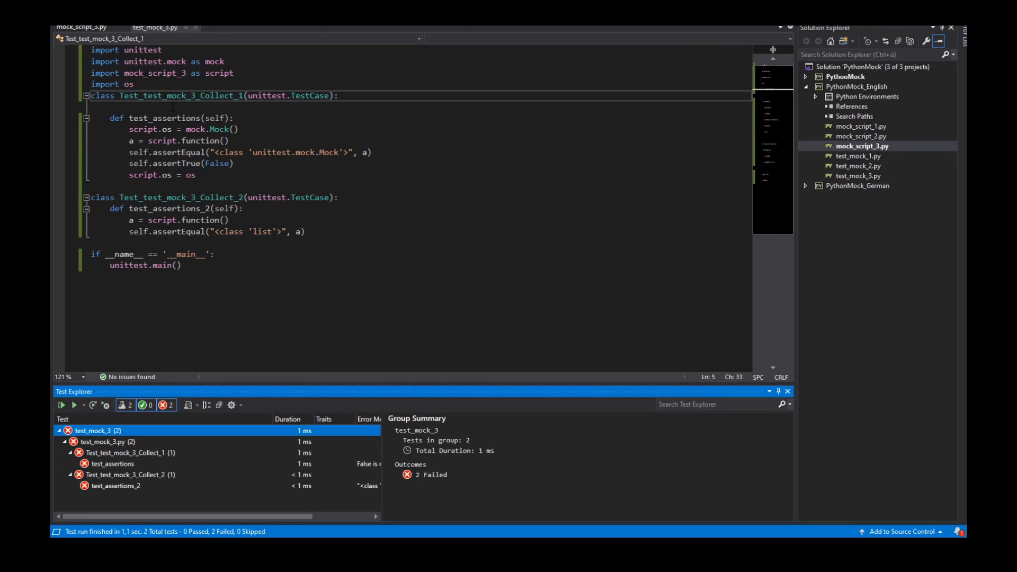
key(Enter)
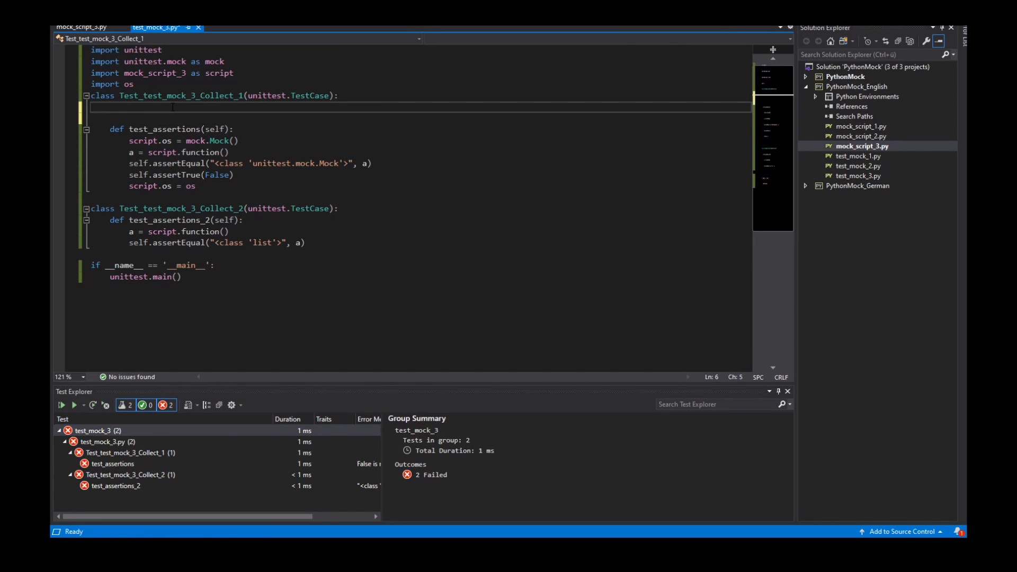
Add def setUp(self): pass to Collect_1 and delete the script.os mocking and restoring lines
text(def setUp(self):)
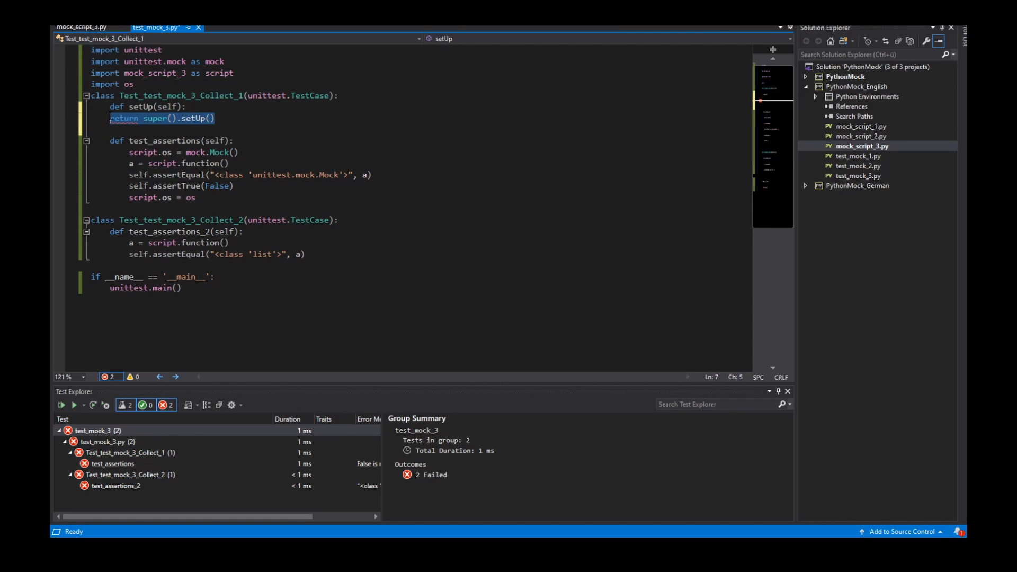
text(pass)
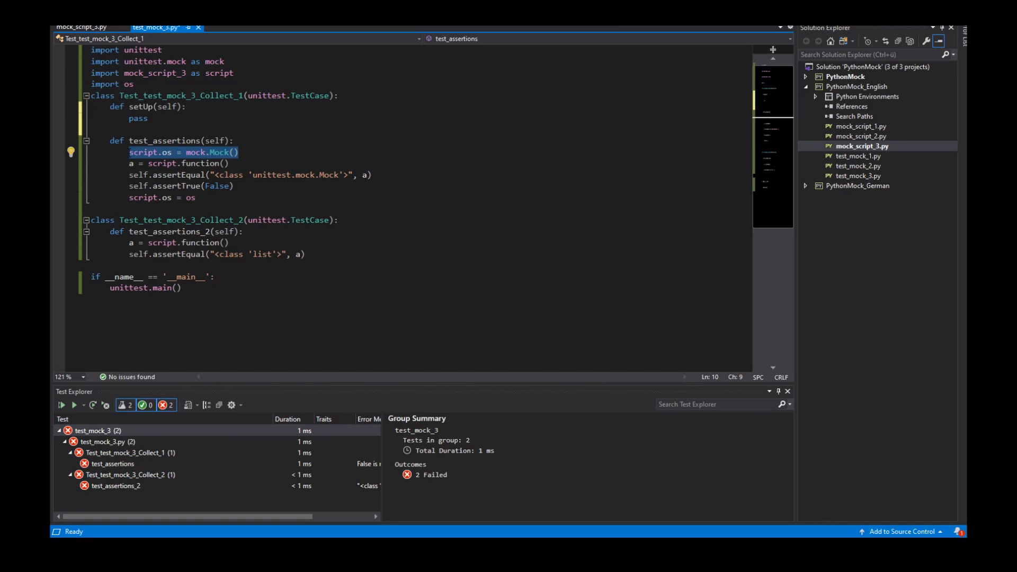
click(165, 157)
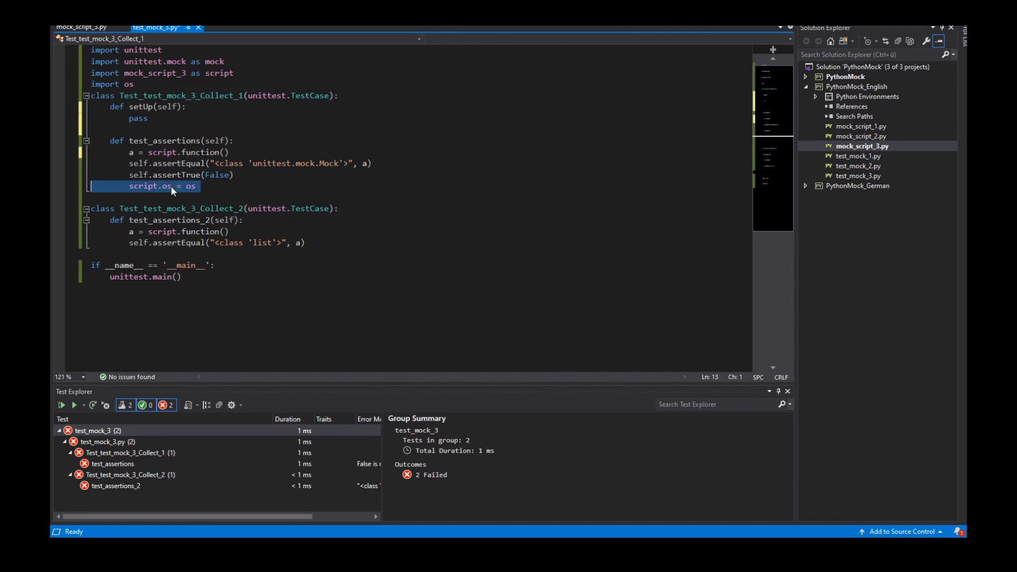
key(Delete)
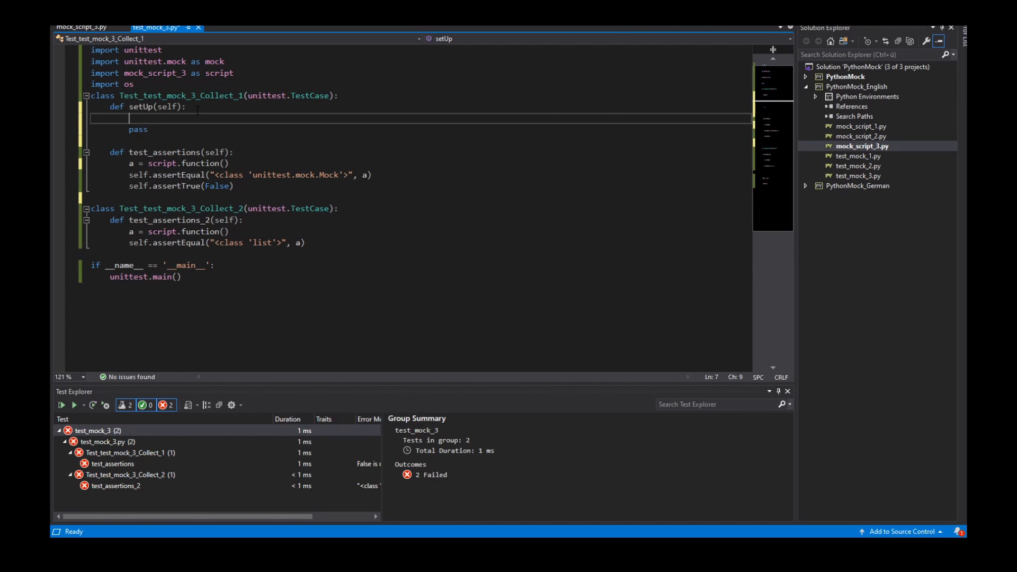
In setUp, create self.patcher = mock.patch("mock_script_3.os"), checking the script being patched
text(self.patcher =)
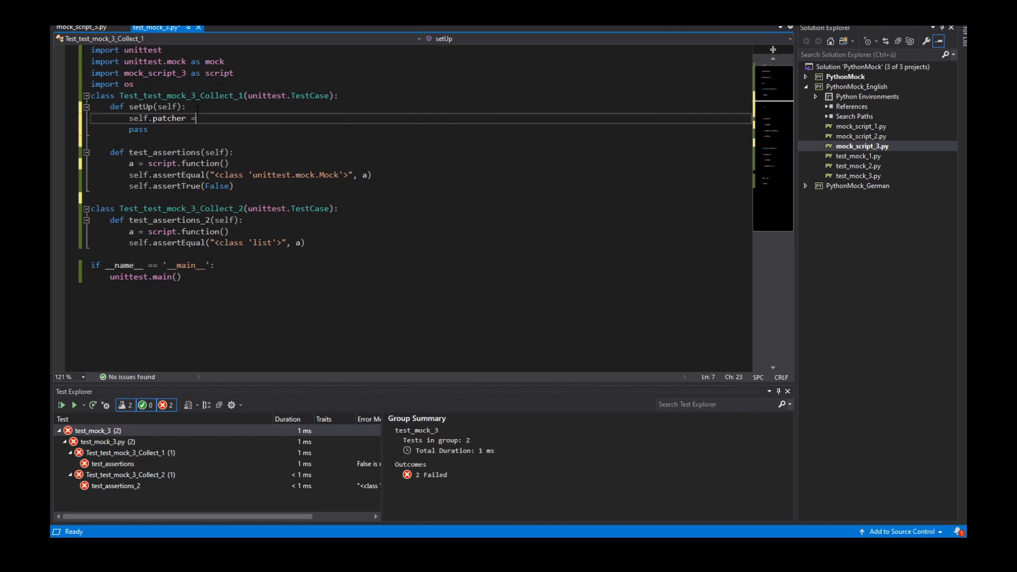
text(mock.)
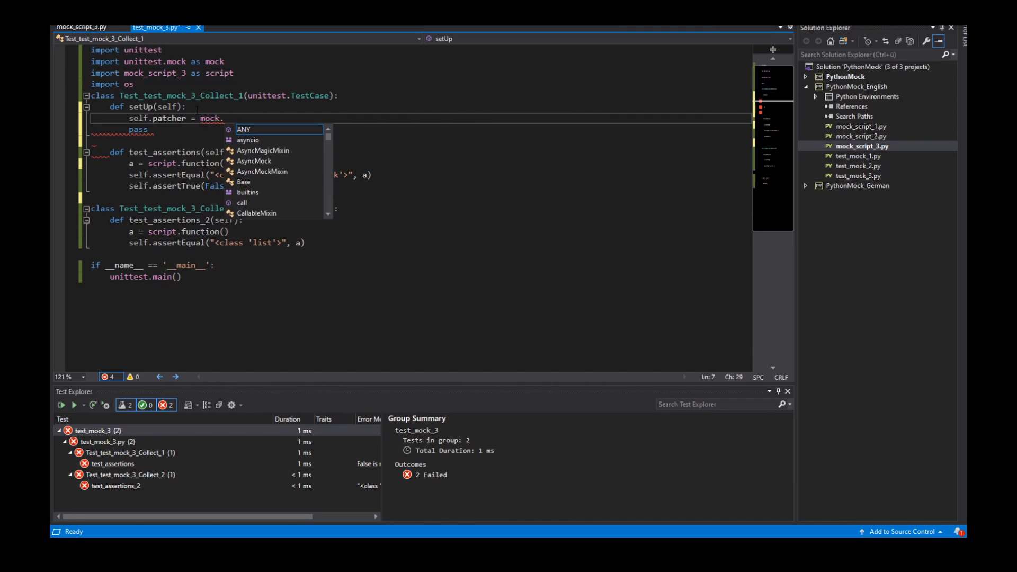
text(patch(")
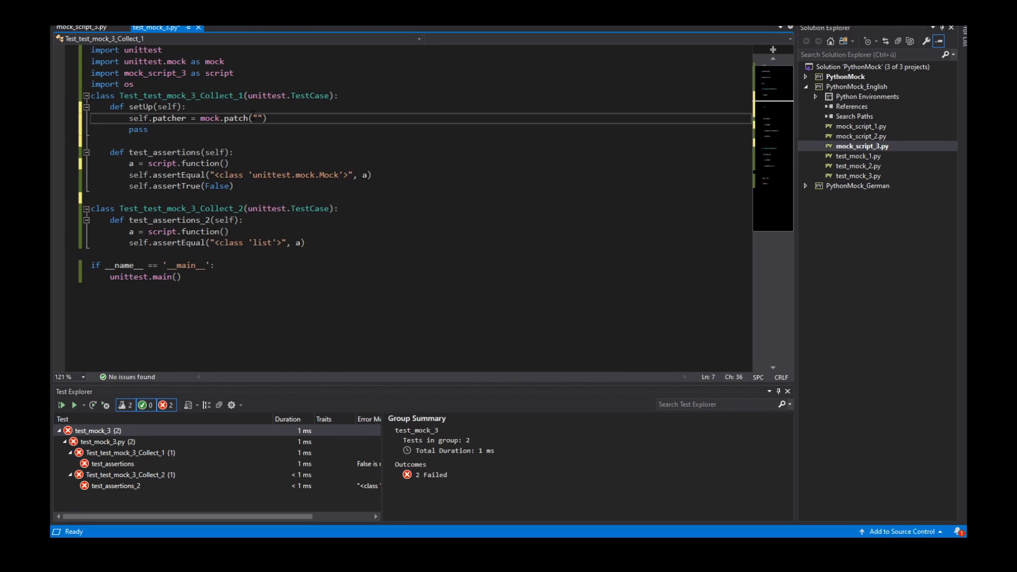
text(mock_script_3)
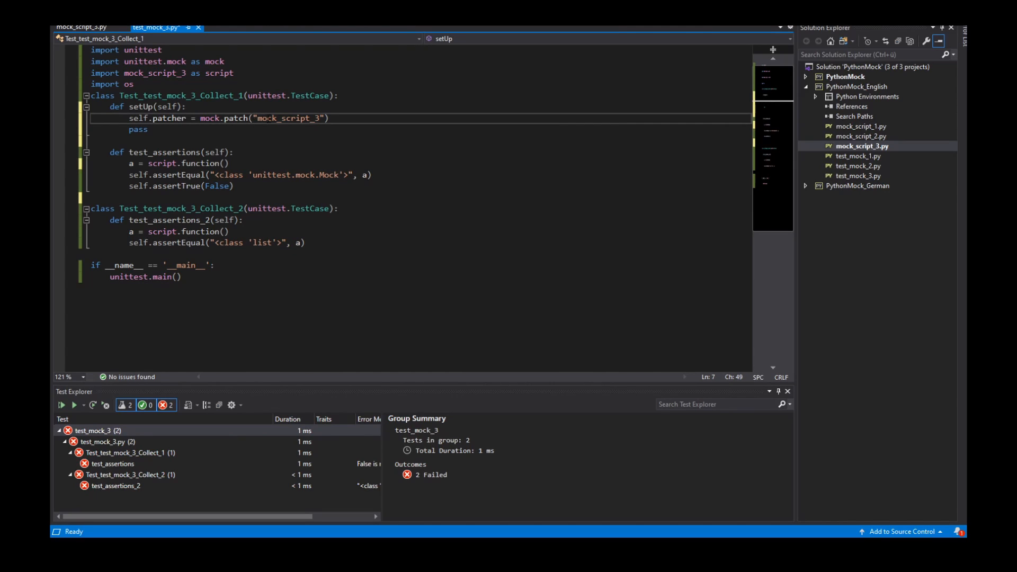
click(83, 27)
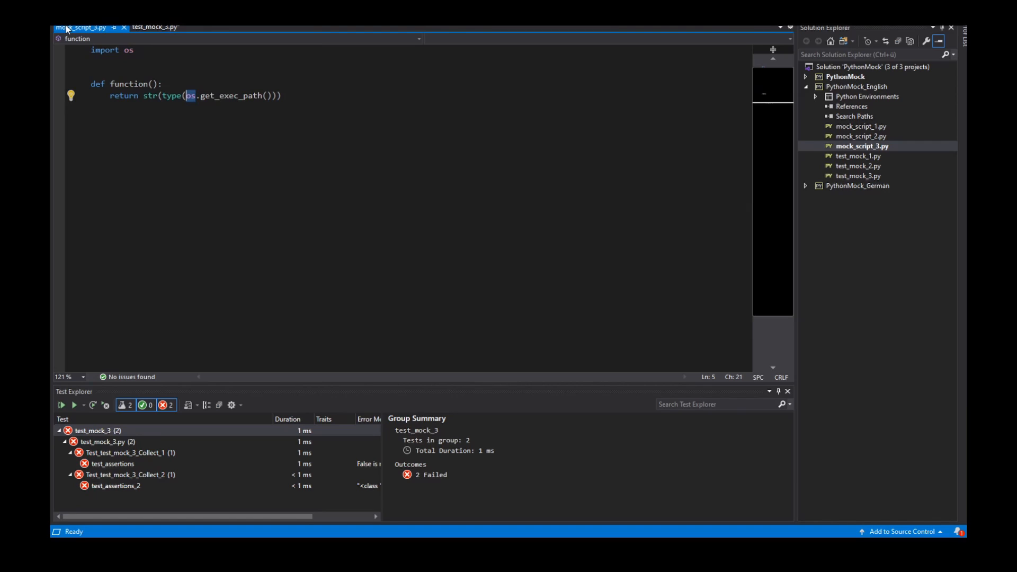
click(155, 27)
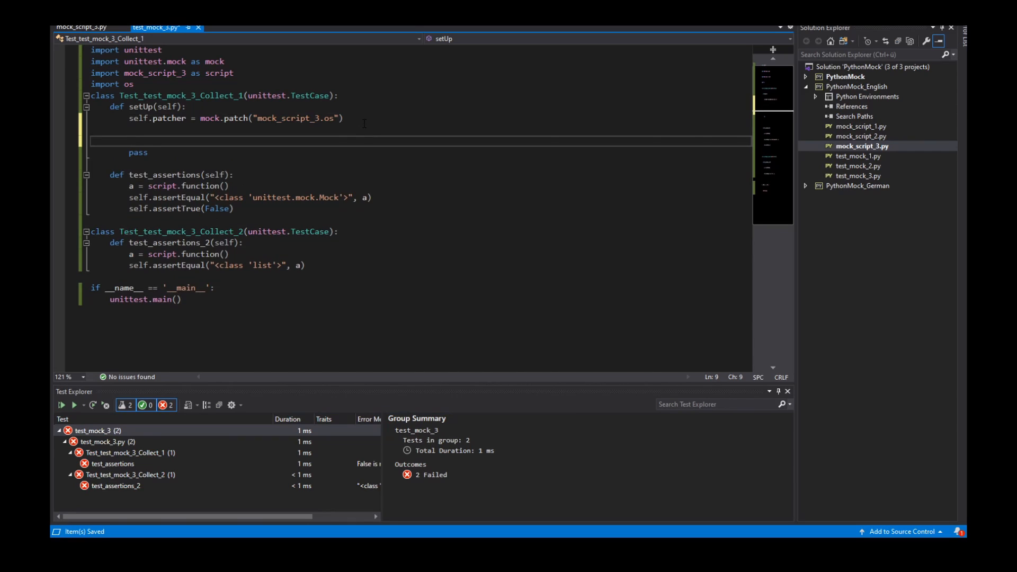
Store self.patcher.start() as self.mockObject and remove the leftover pass line
text(self.mockObject =)
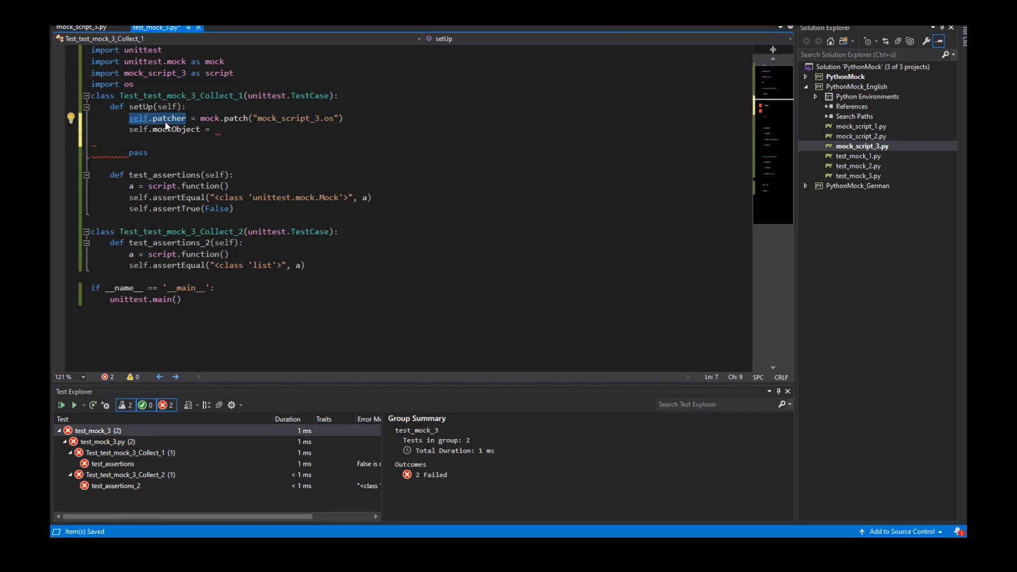
text(self.patcher)
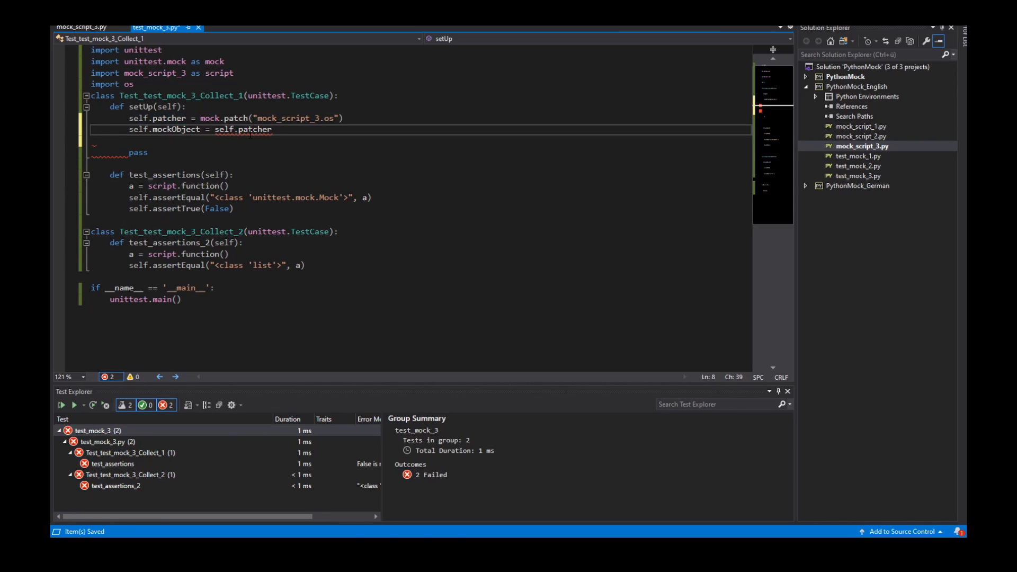
mouse_move(253, 129)
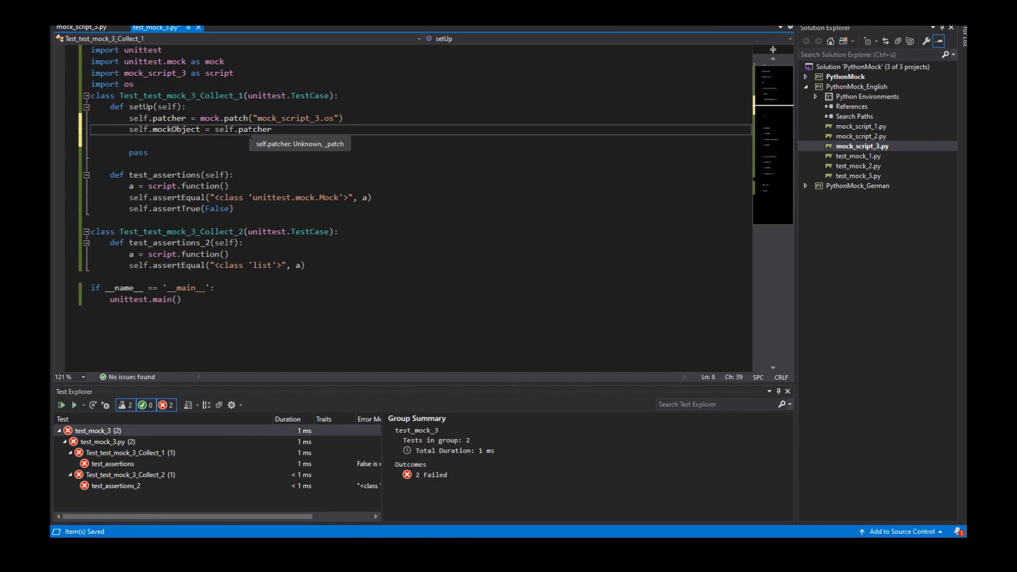
text(.start)
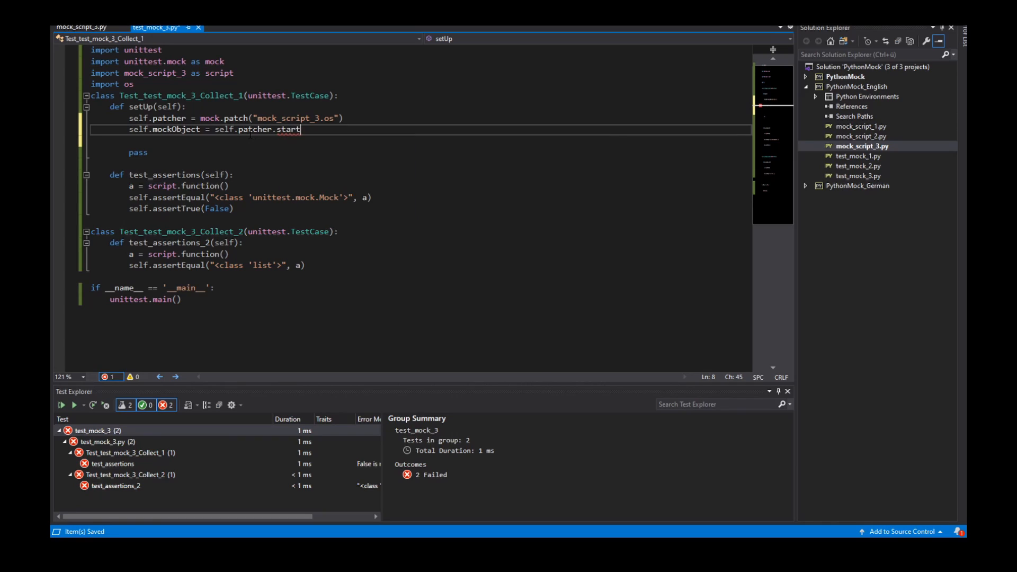
text(())
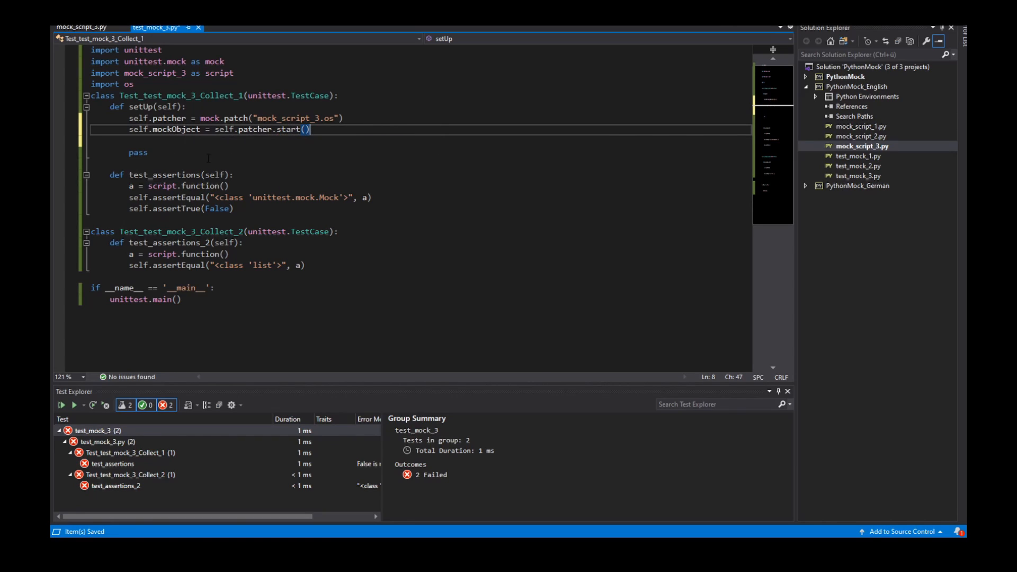
click(238, 175)
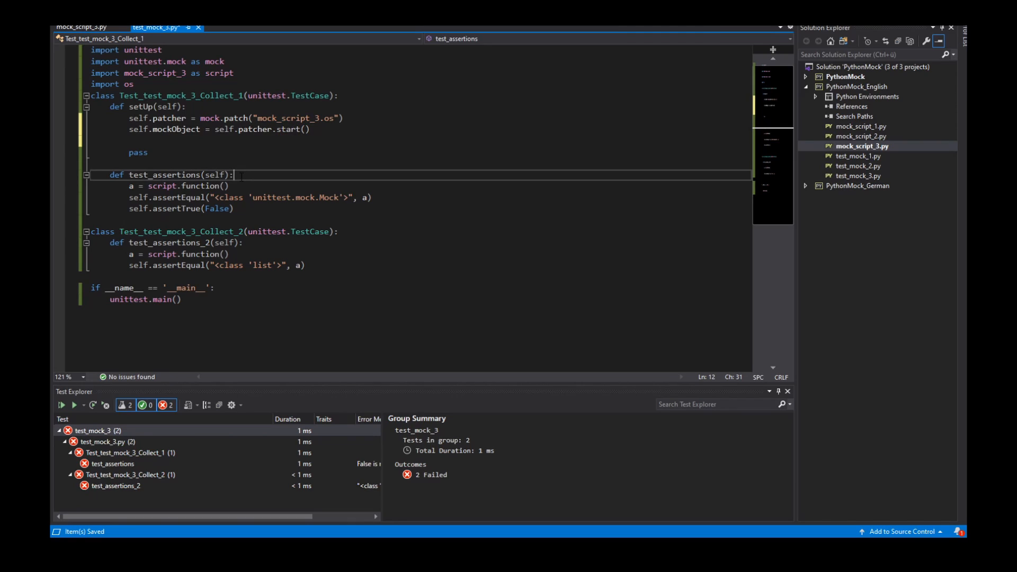
key(enter)
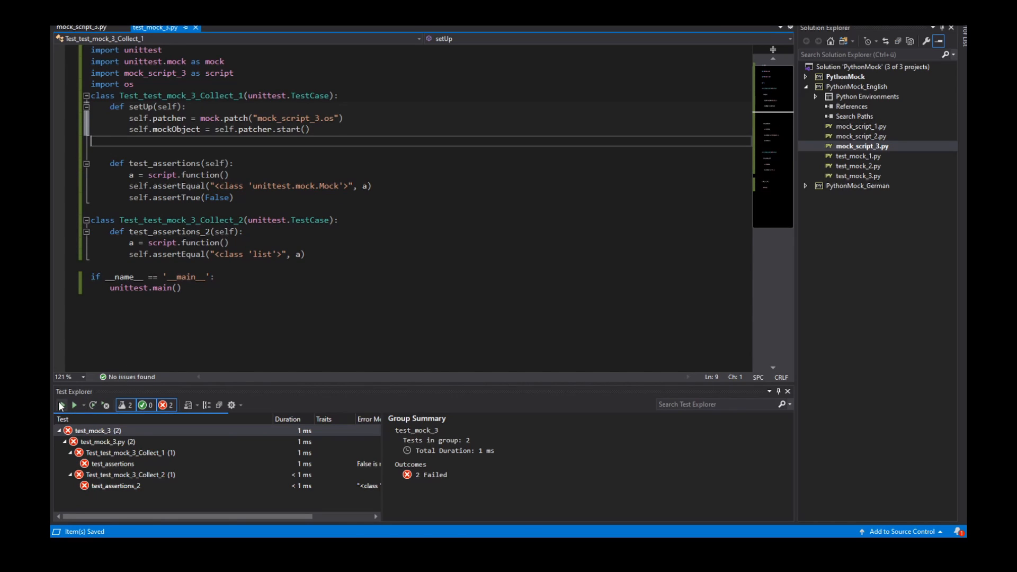
Run all tests, comment out assertTrue(False), and change the expected string to unittest.mock.MagicMock
click(60, 404)
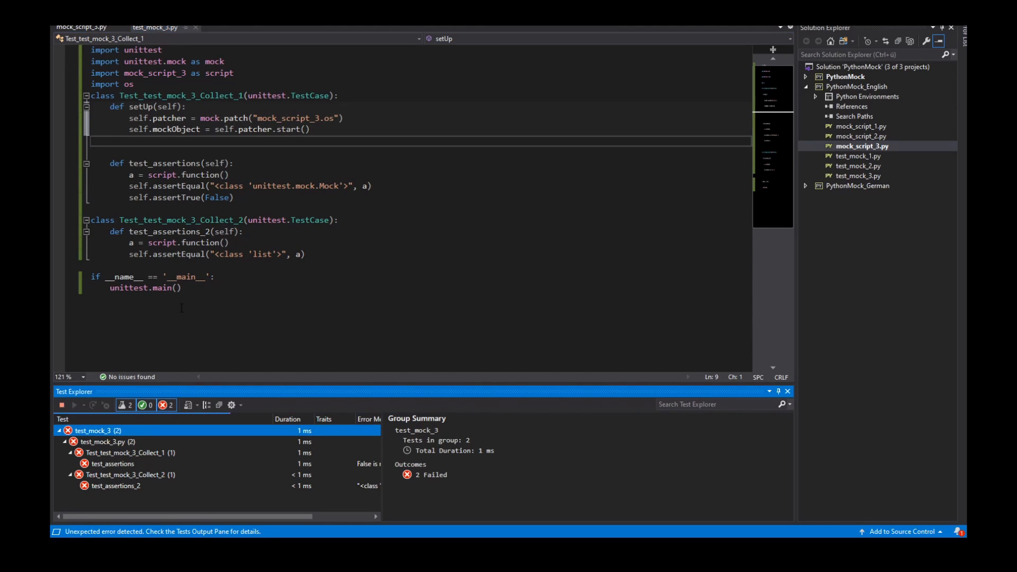
click(73, 405)
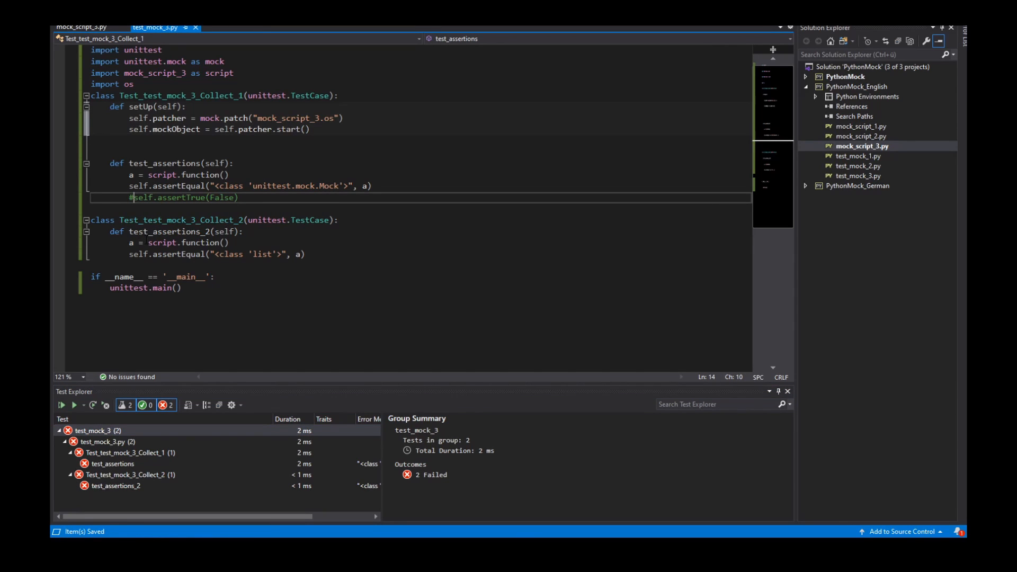
click(61, 404)
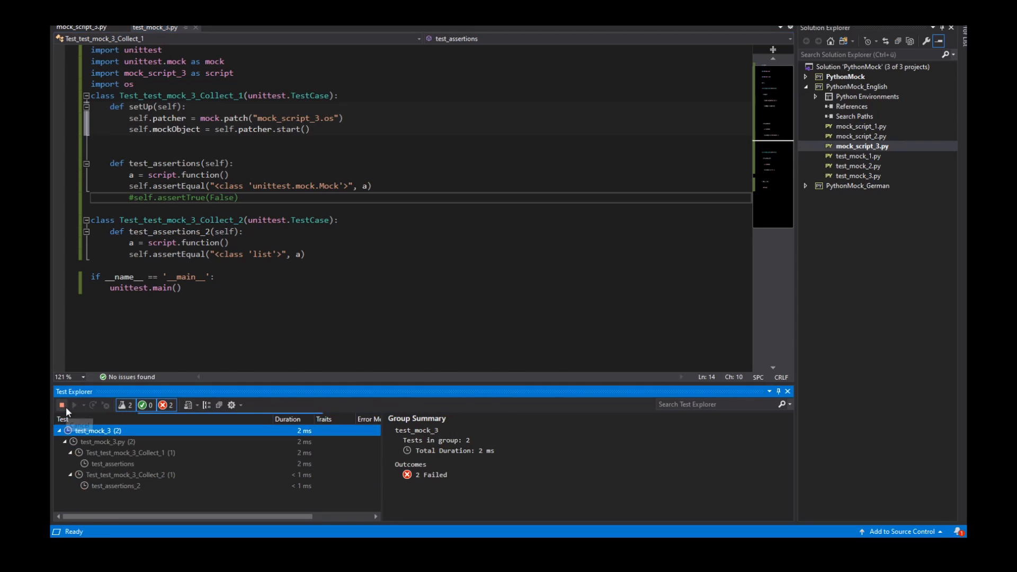
click(73, 404)
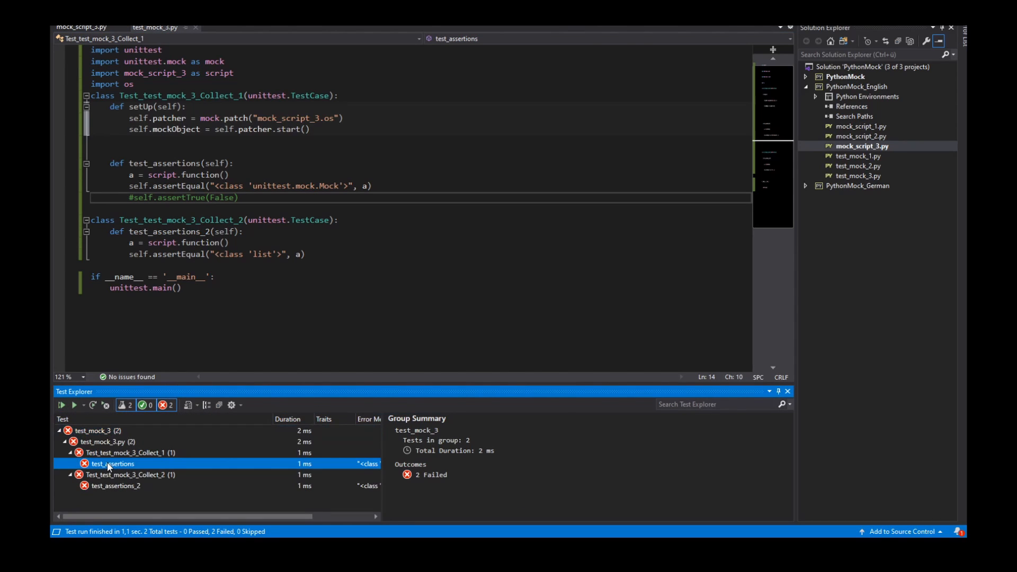
click(113, 464)
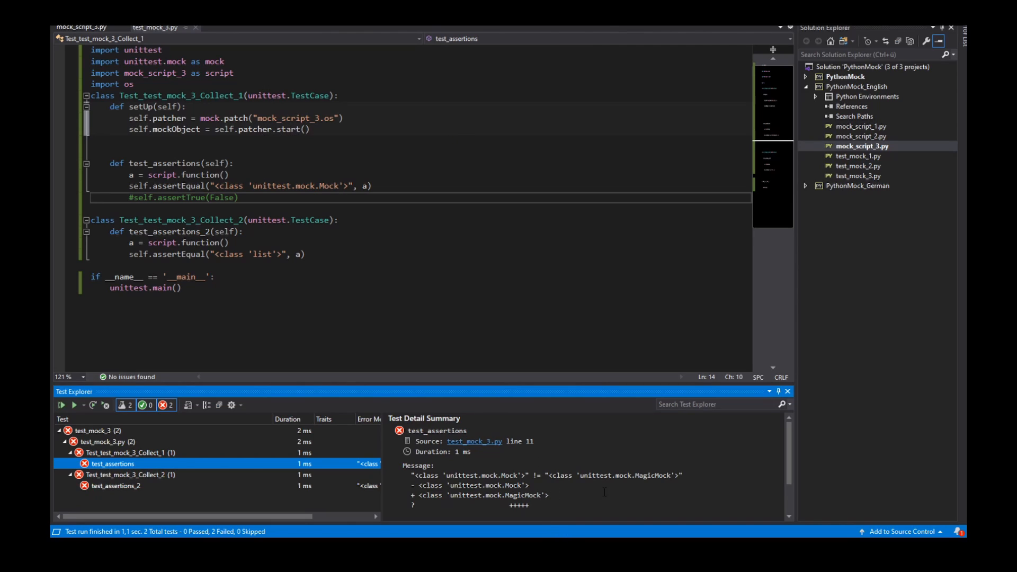
double_click(613, 475)
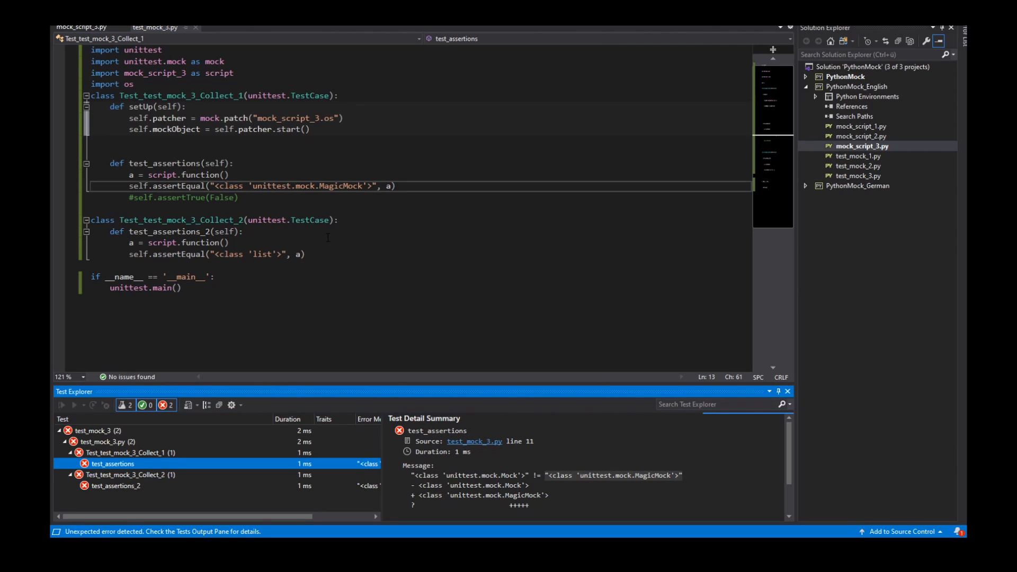
Rerun so test_assertions passes and inspect test_assertions_2 failing with a MagicMock
click(62, 403)
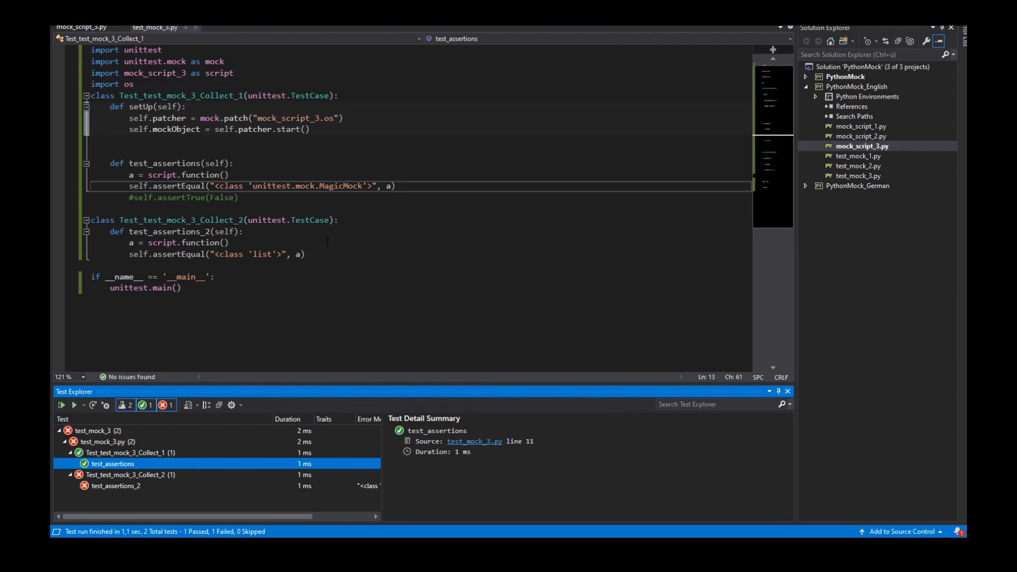
click(116, 485)
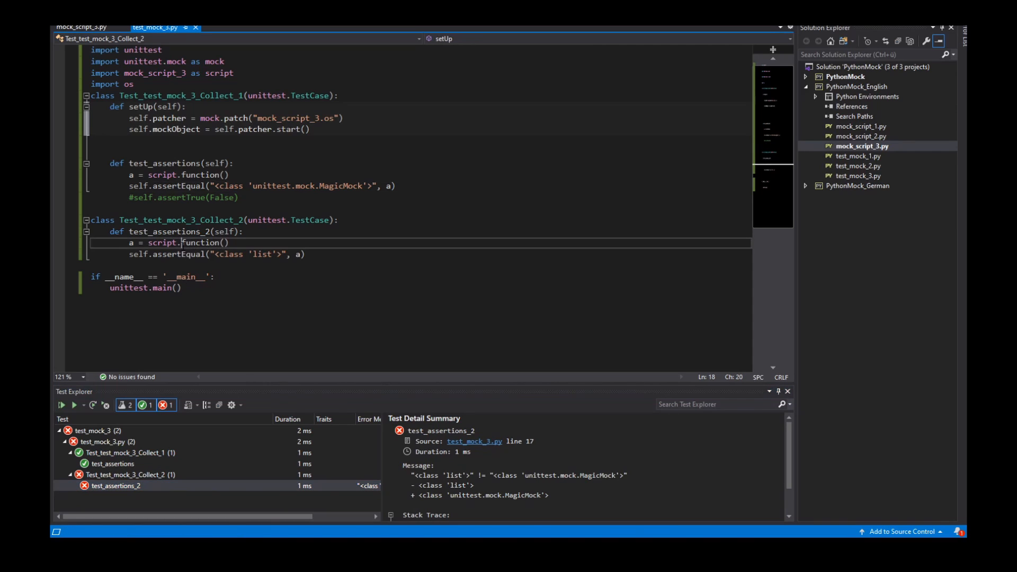
double_click(201, 242)
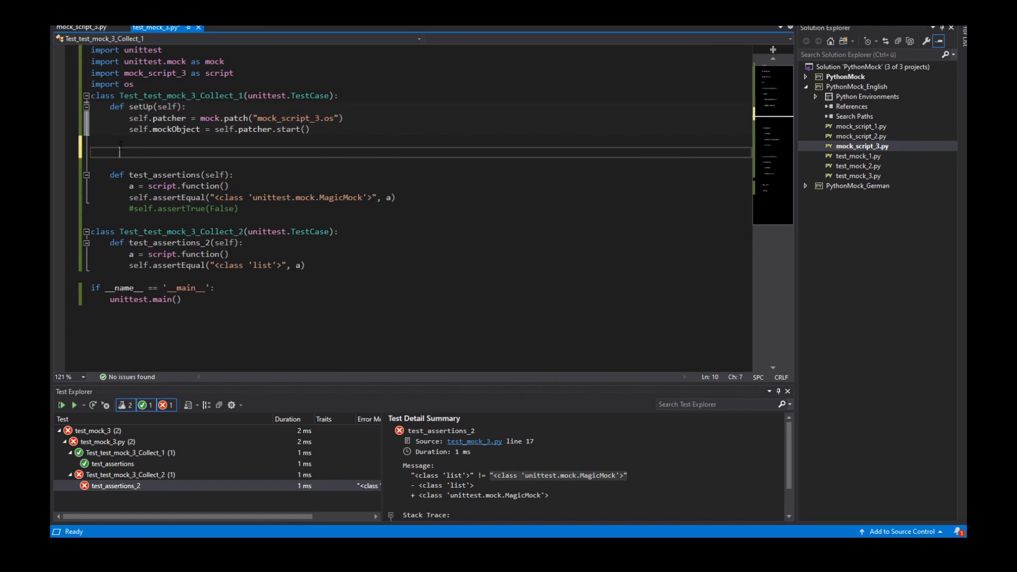
Add a tearDown method whose body is self.patcher.stop() in the first test class
text(def tearDown(self):)
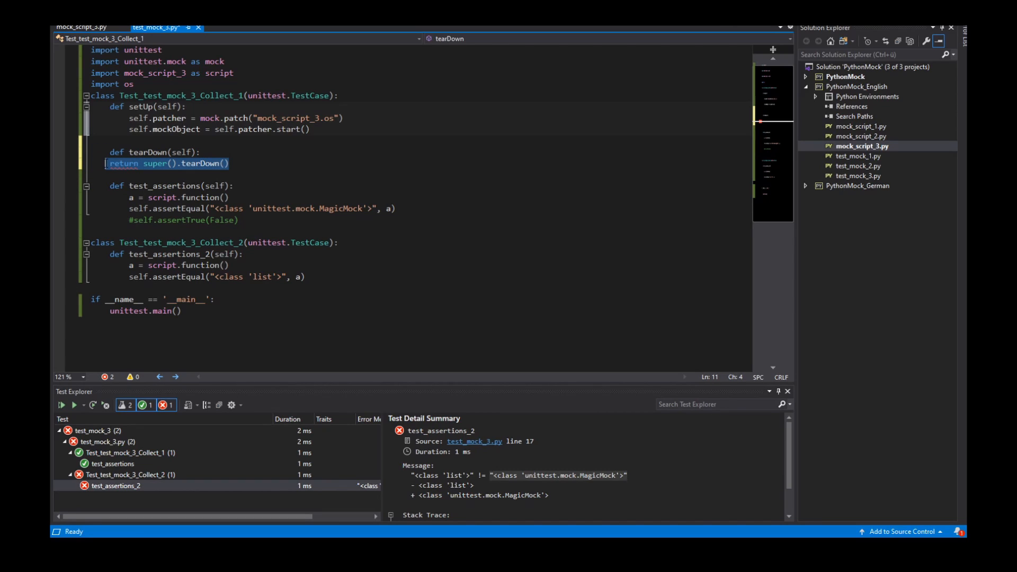
key(Delete)
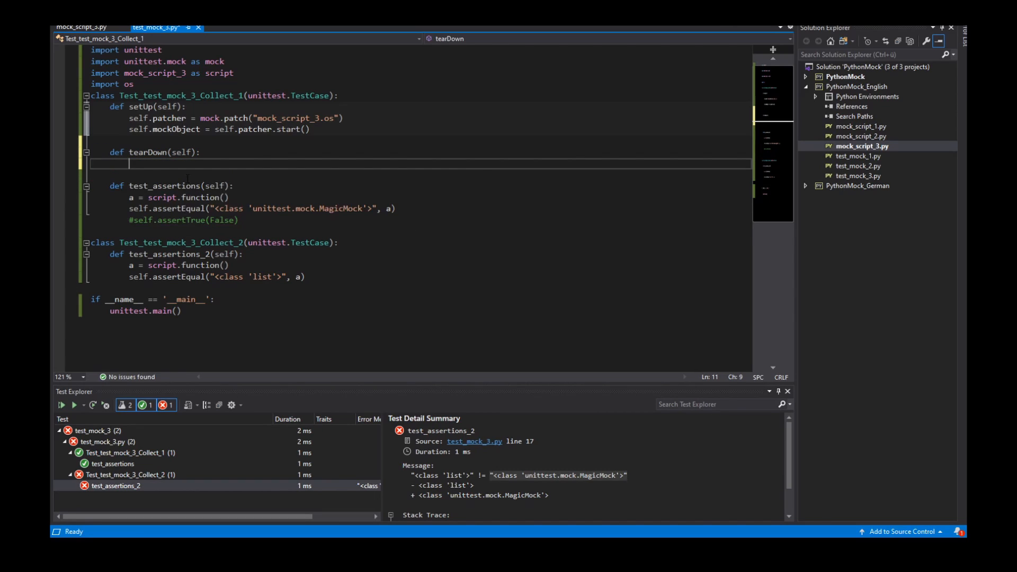
double_click(175, 129)
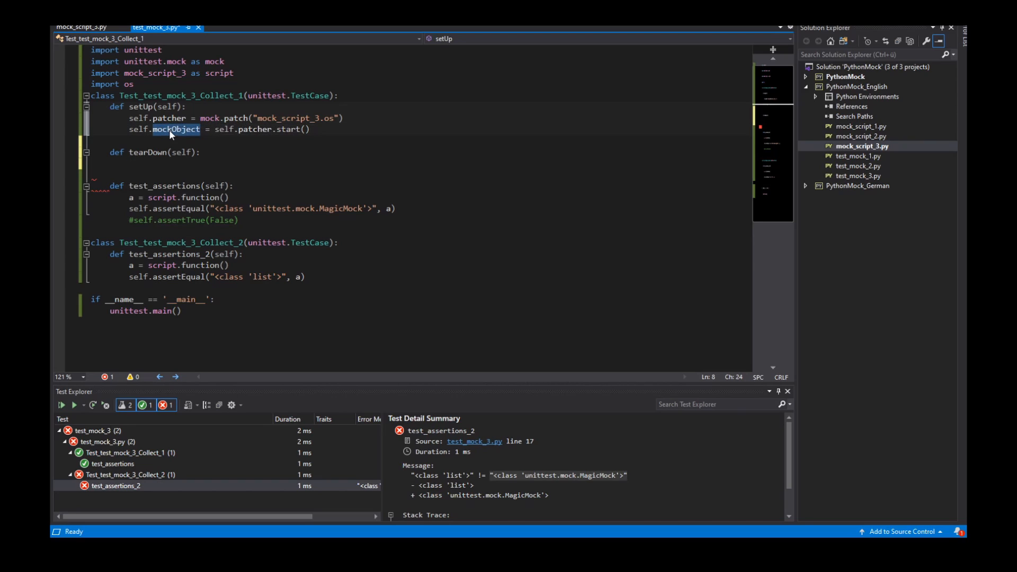
text(self.patcher.stop()
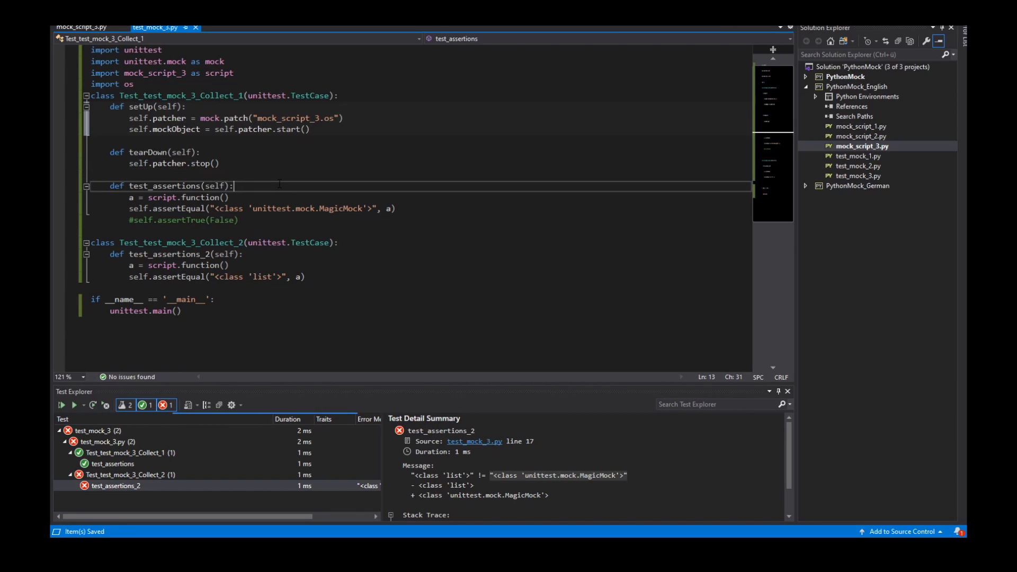
Rerun all tests so both classes pass, then uncomment assertTrue(False) again
click(63, 405)
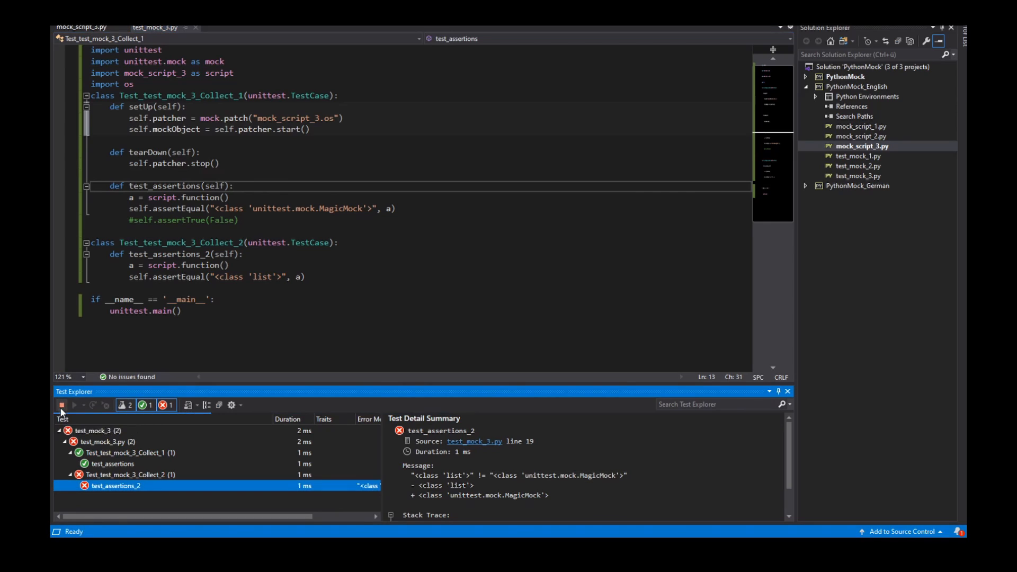
click(73, 403)
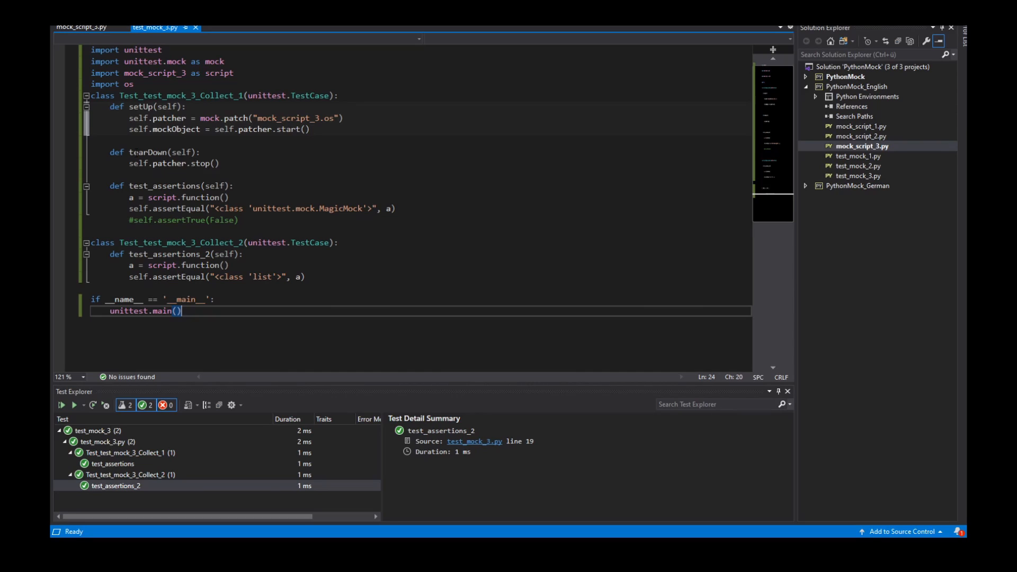
click(120, 141)
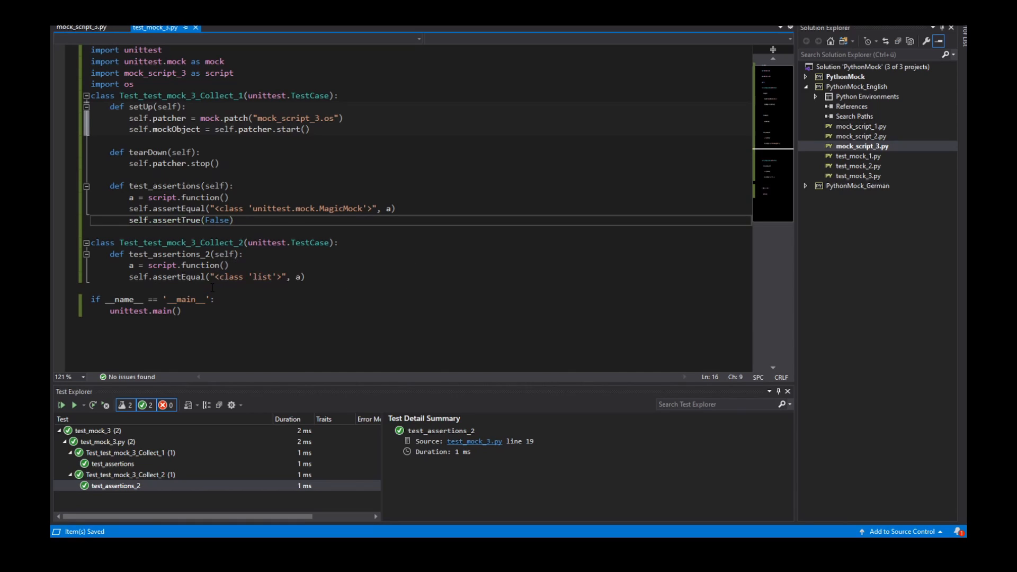
mouse_move(61, 404)
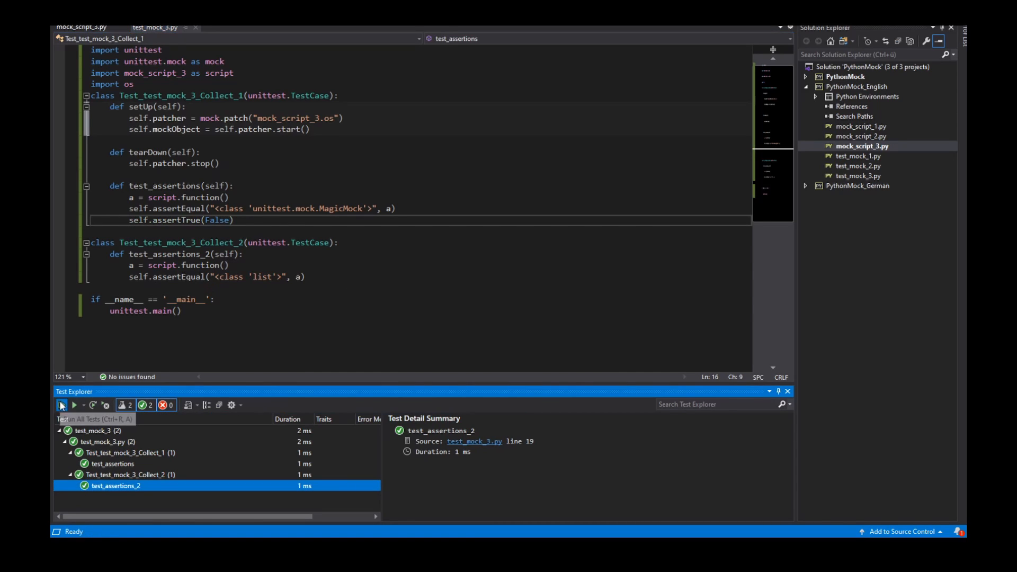
Rerun showing only test_assertions fails, comment out assertTrue(False), and add a line after patcher.start()
click(62, 404)
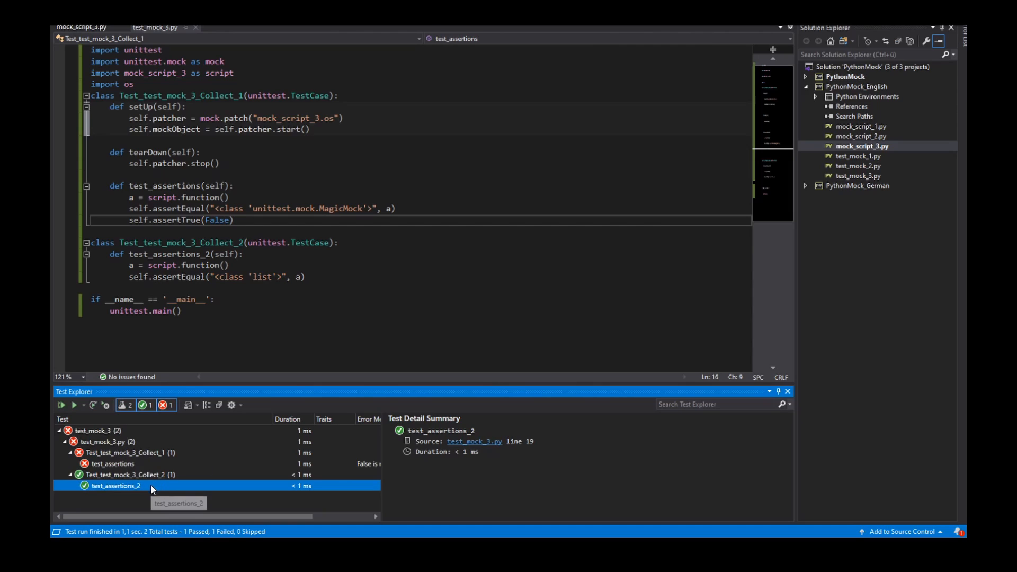
double_click(117, 486)
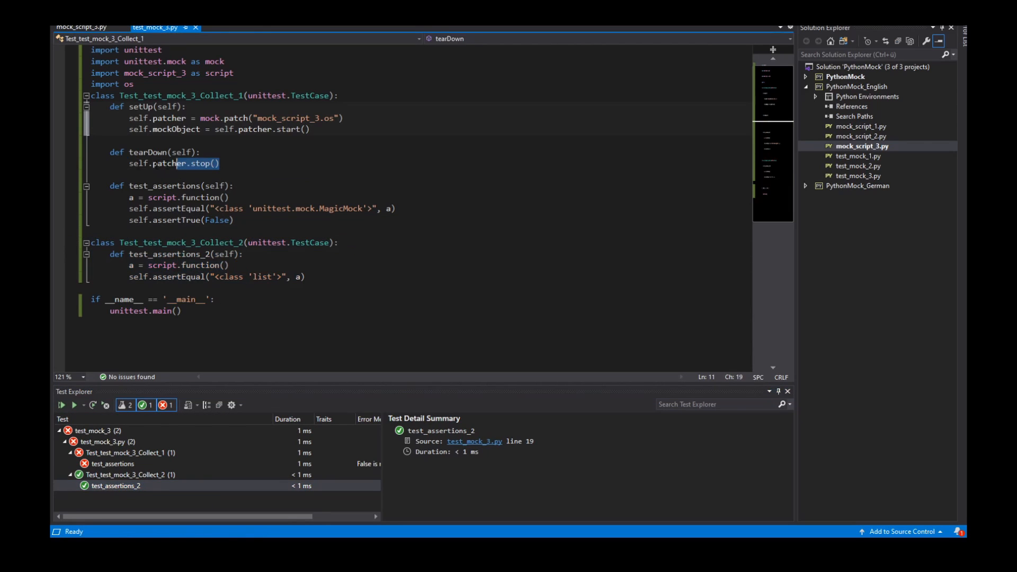
click(220, 163)
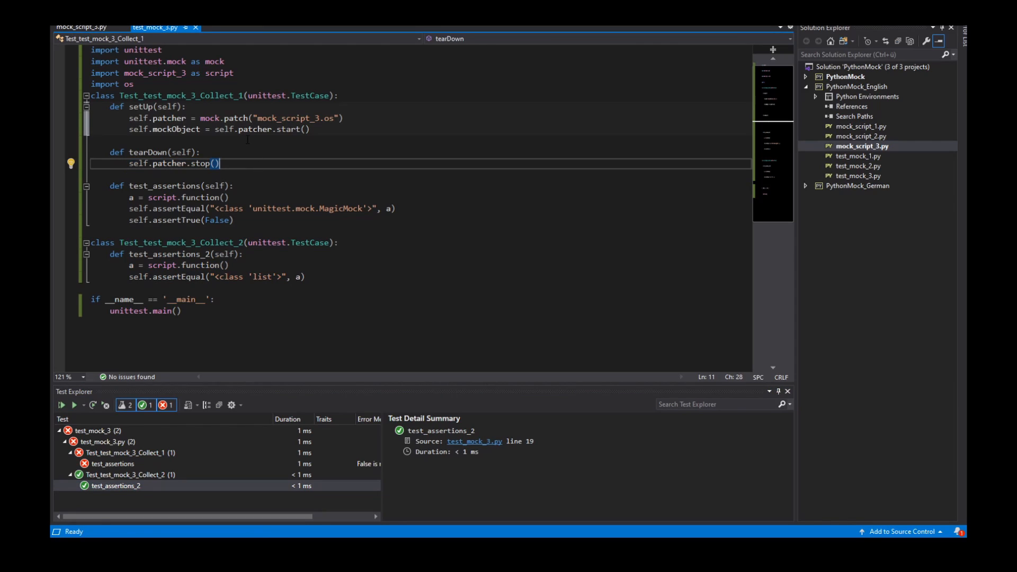
click(129, 220)
text(#)
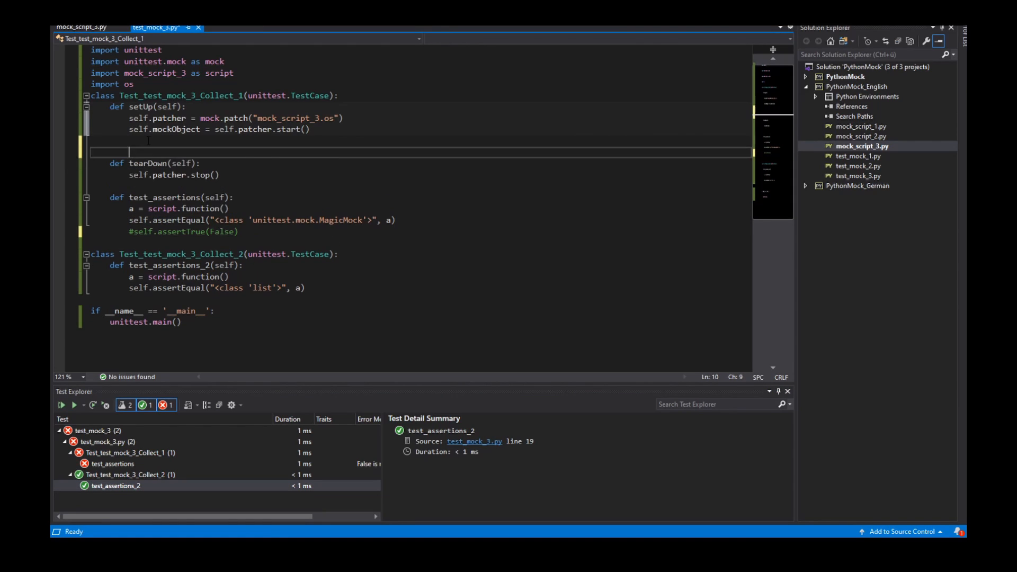
End setUp with raise Exception(), save, and rerun so both tests fail
text(raise Exce)
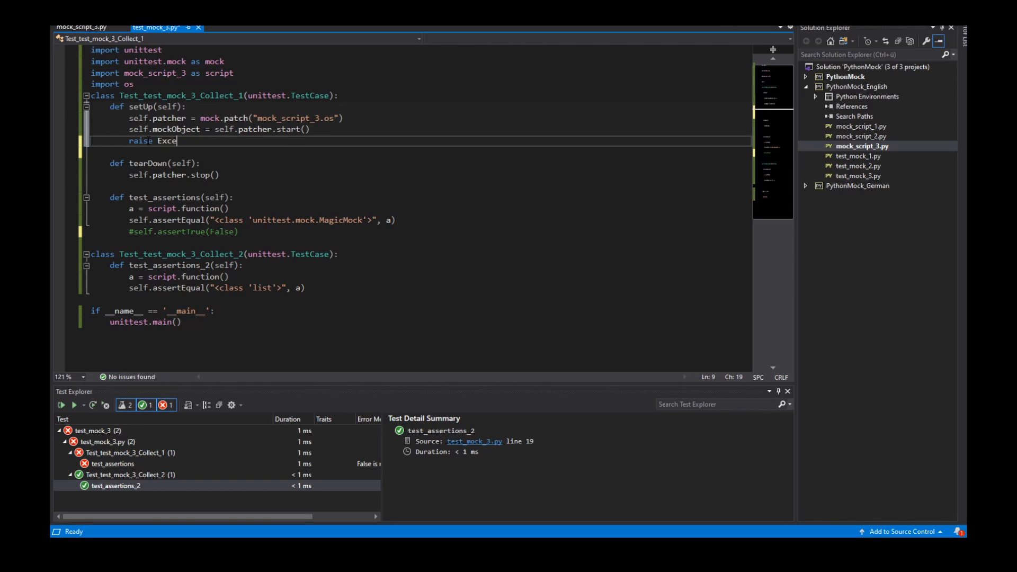
text(ption())
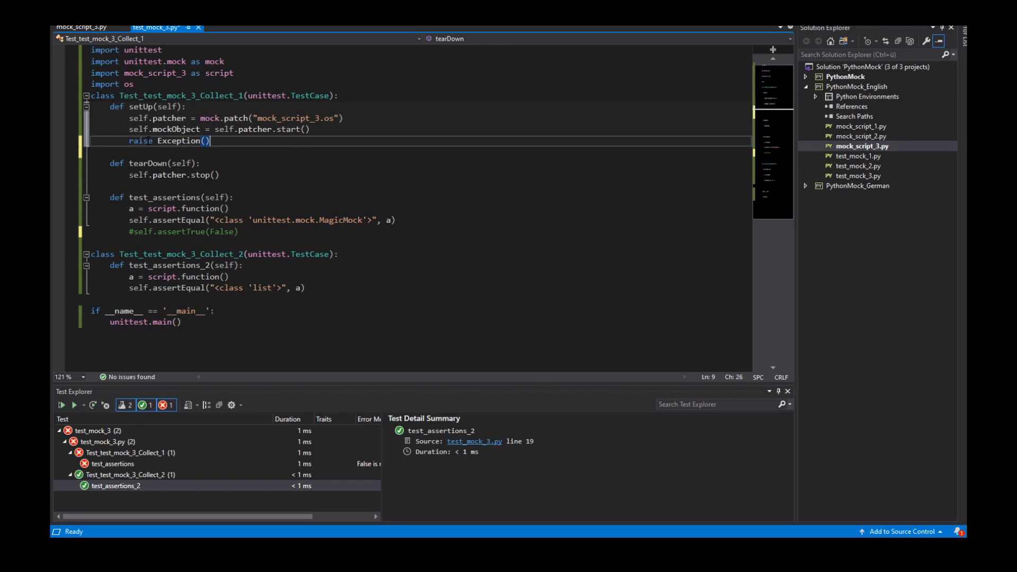
key(ctrl+s)
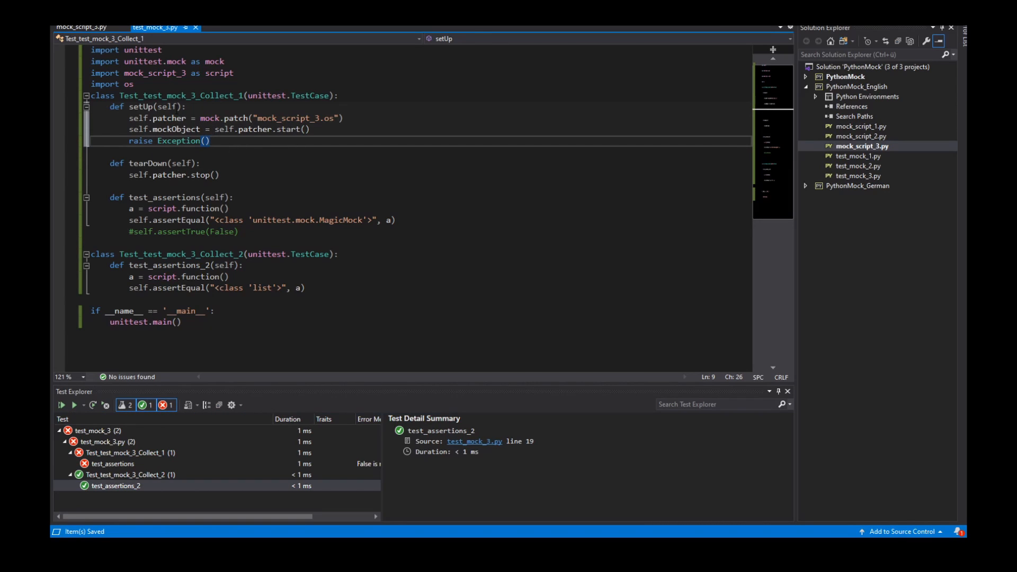
double_click(137, 118)
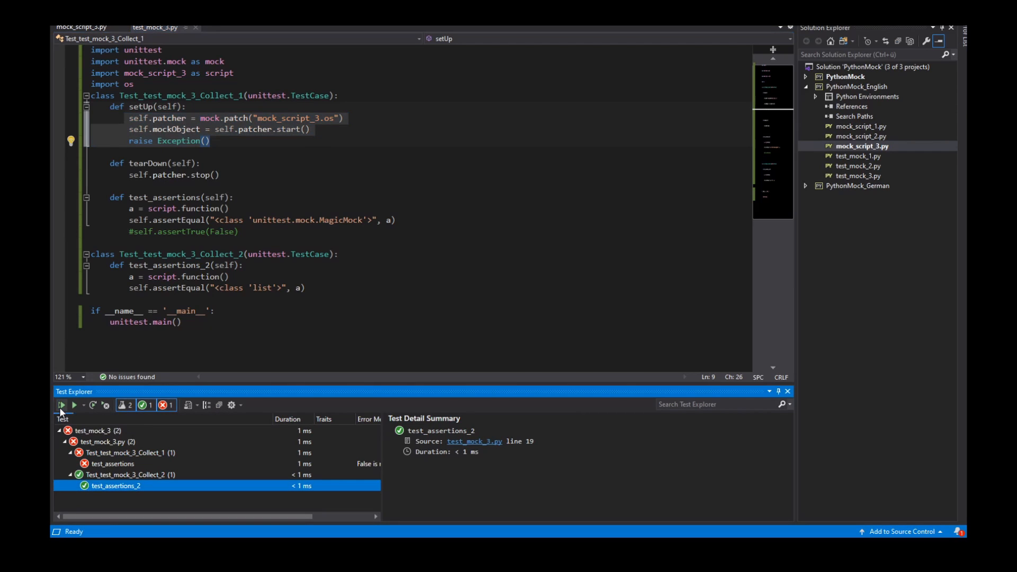
click(61, 405)
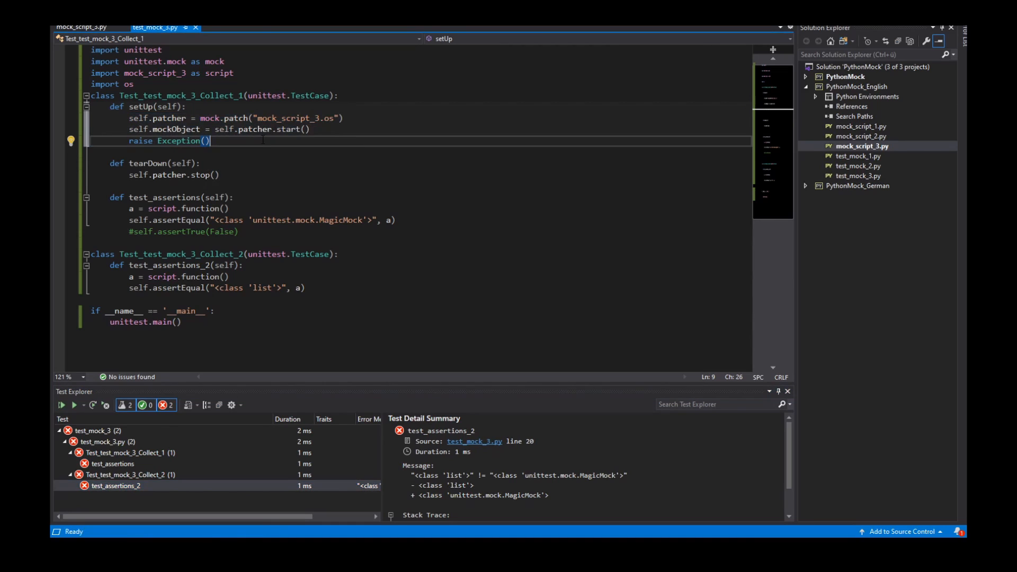
Add self.addCleanup(self.patcher.stop) after patcher.start() and remove tearDown's stop call
key(enter)
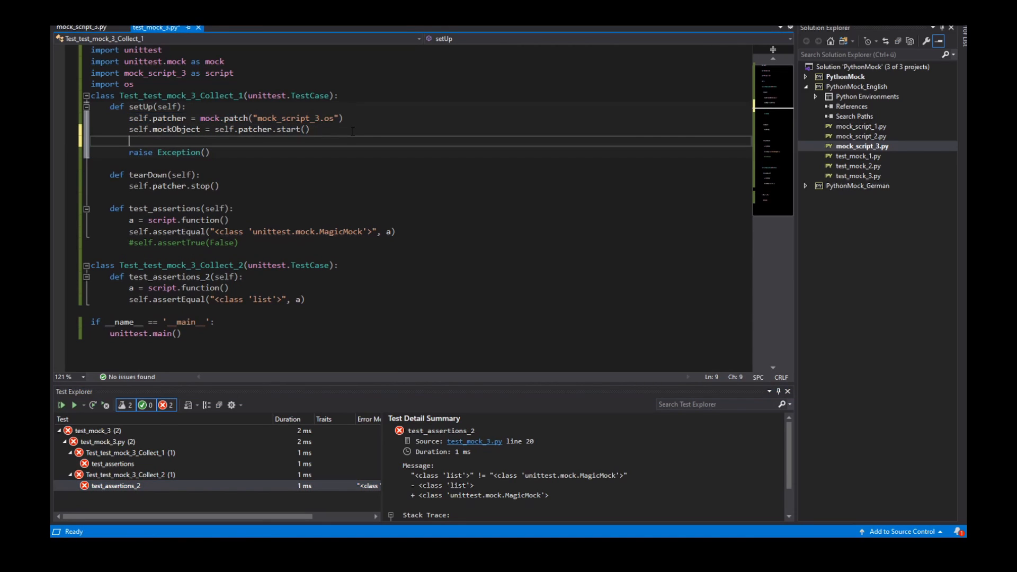
text(self.)
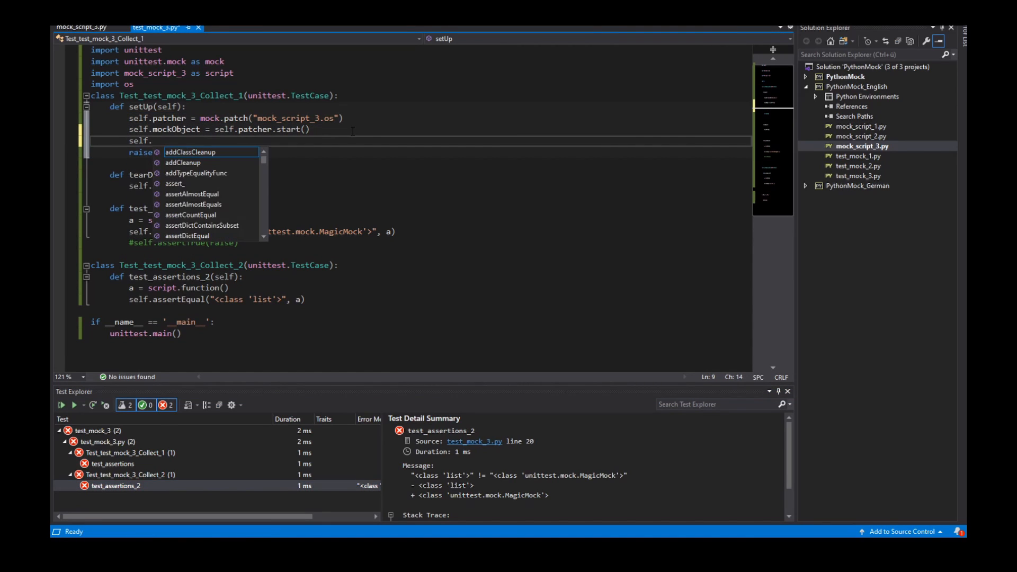
text(as)
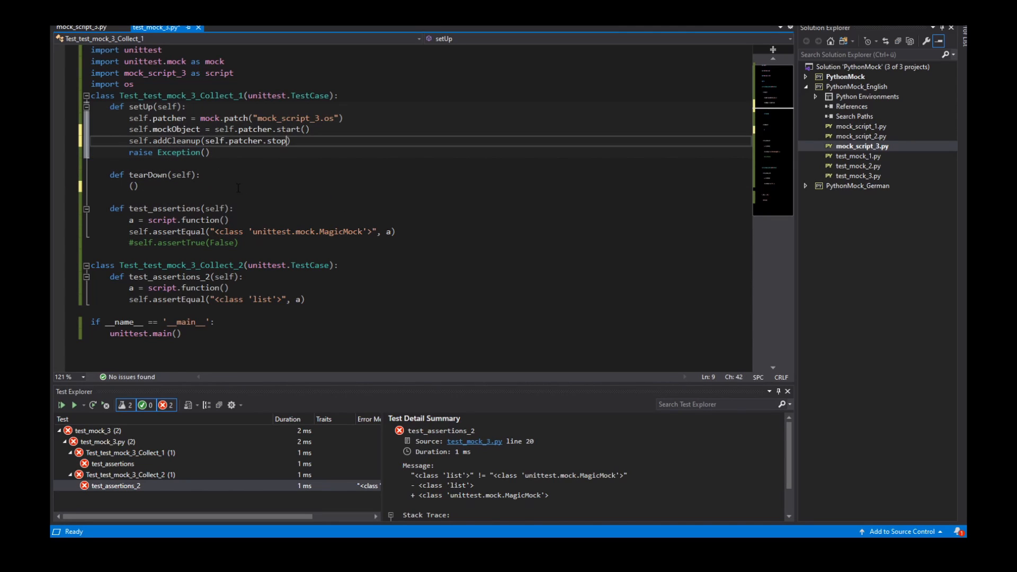
mouse_move(278, 139)
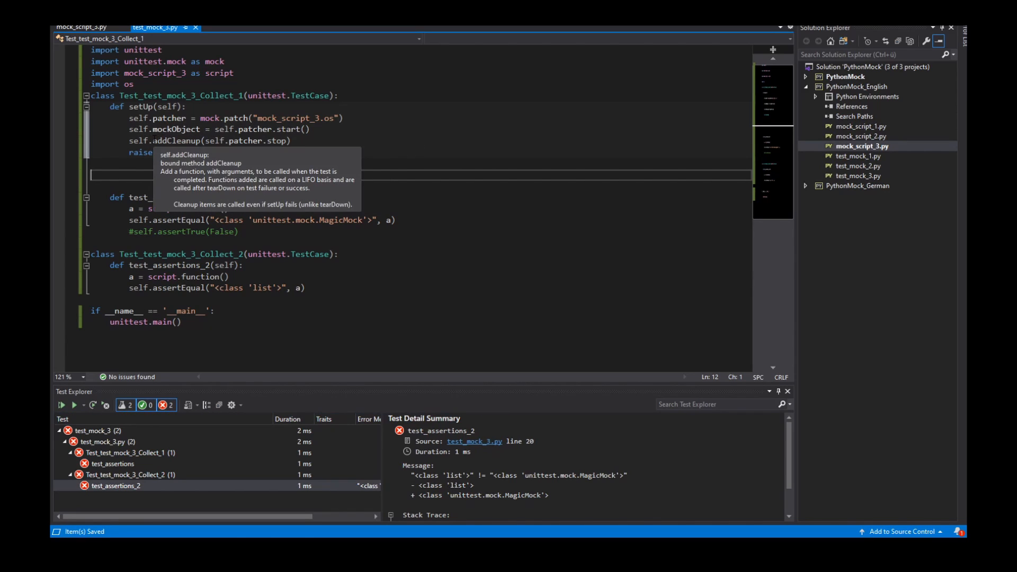
mouse_move(188, 219)
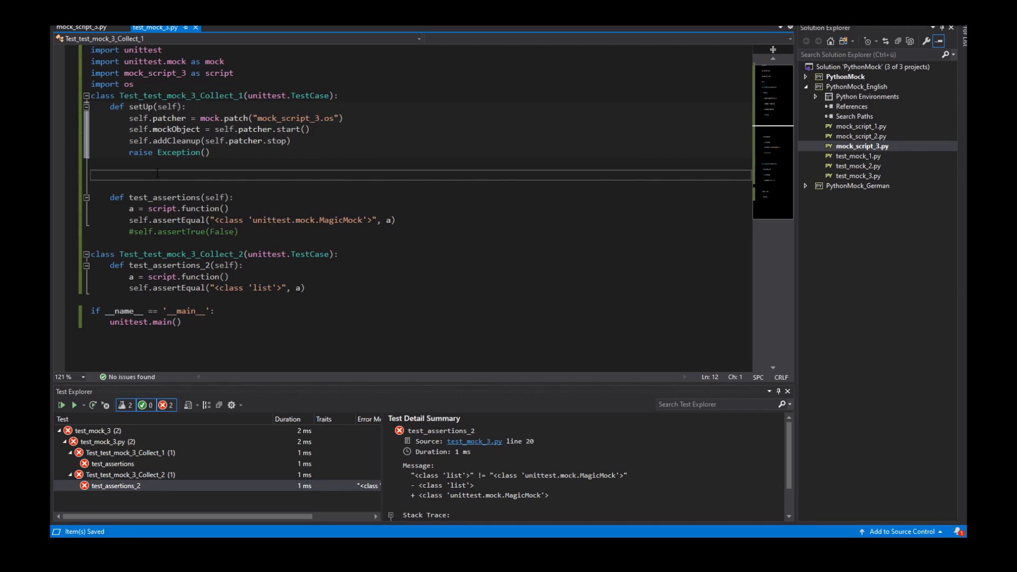
mouse_move(194, 151)
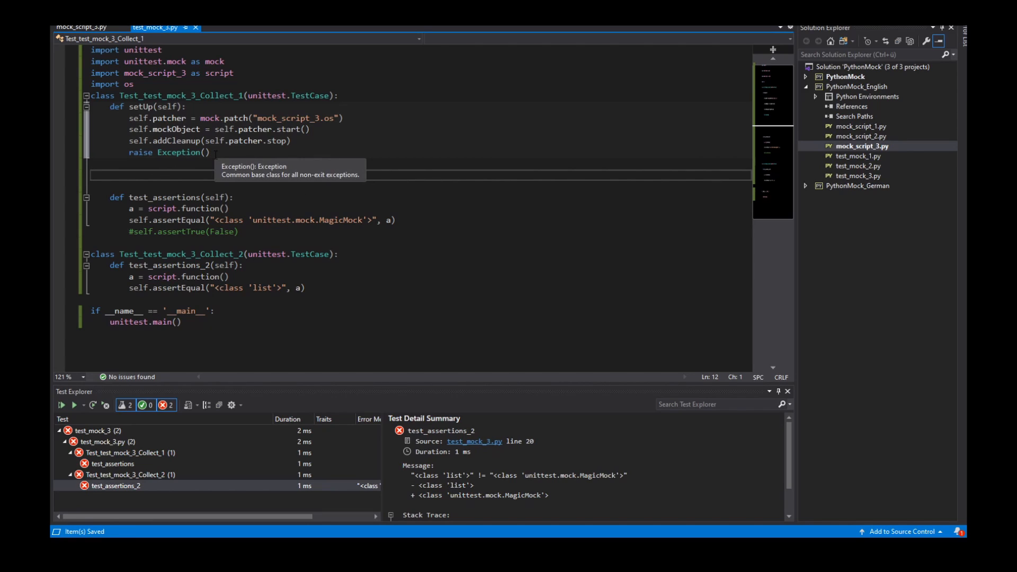
mouse_move(273, 181)
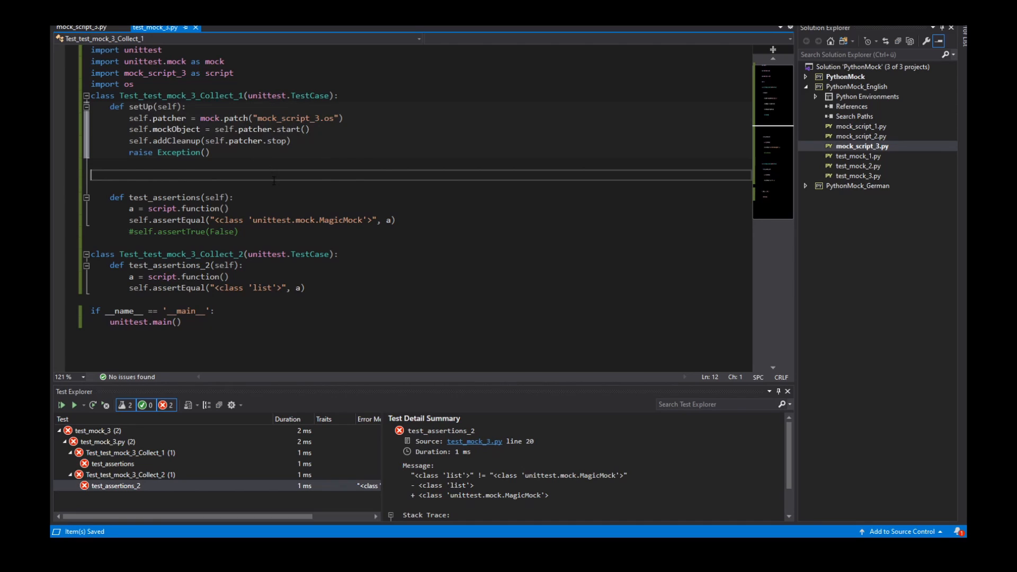
mouse_move(61, 404)
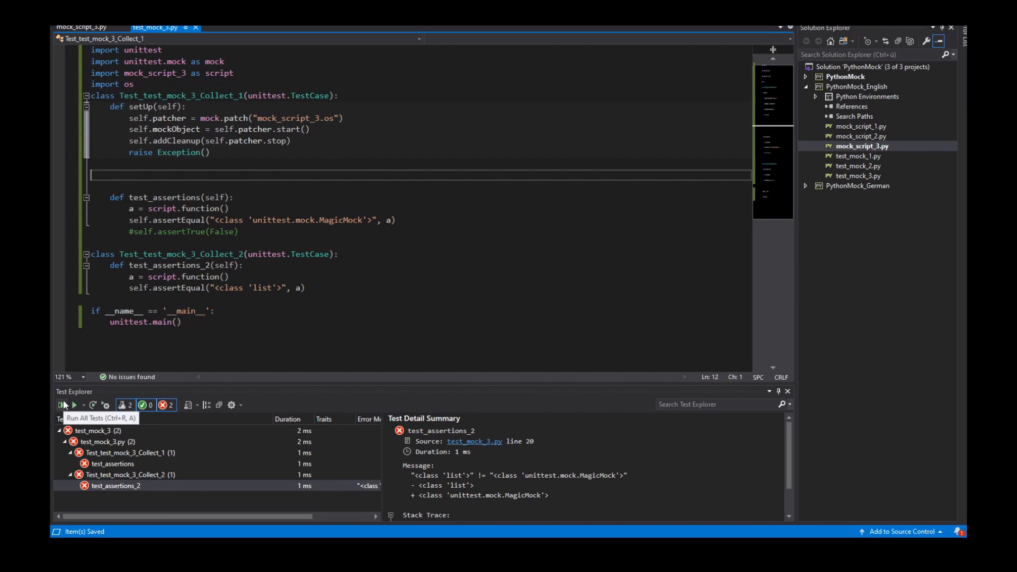
Rerun so test_assertions_2 passes and view test_assertions failing from setUp's exception
click(62, 404)
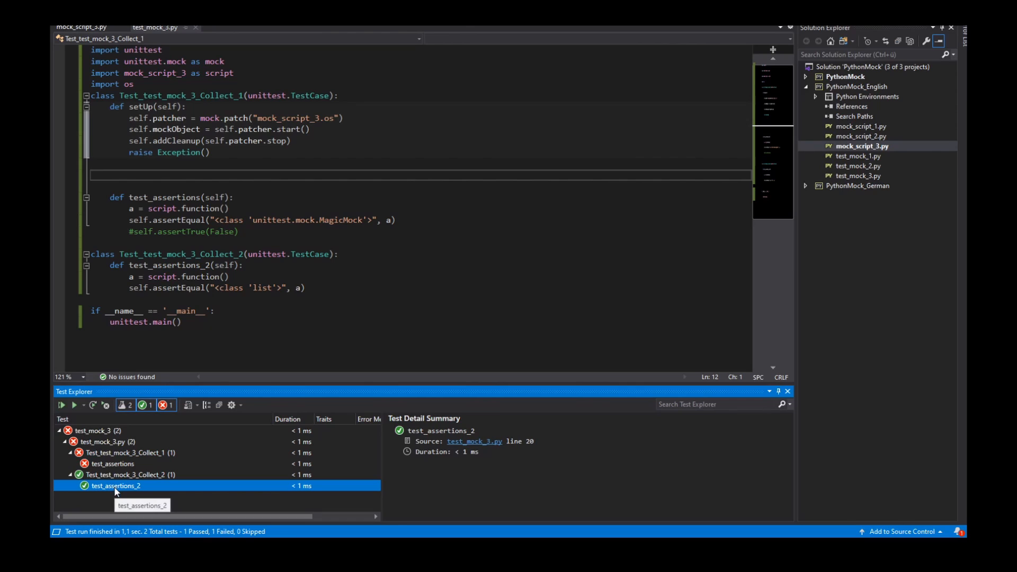
click(115, 463)
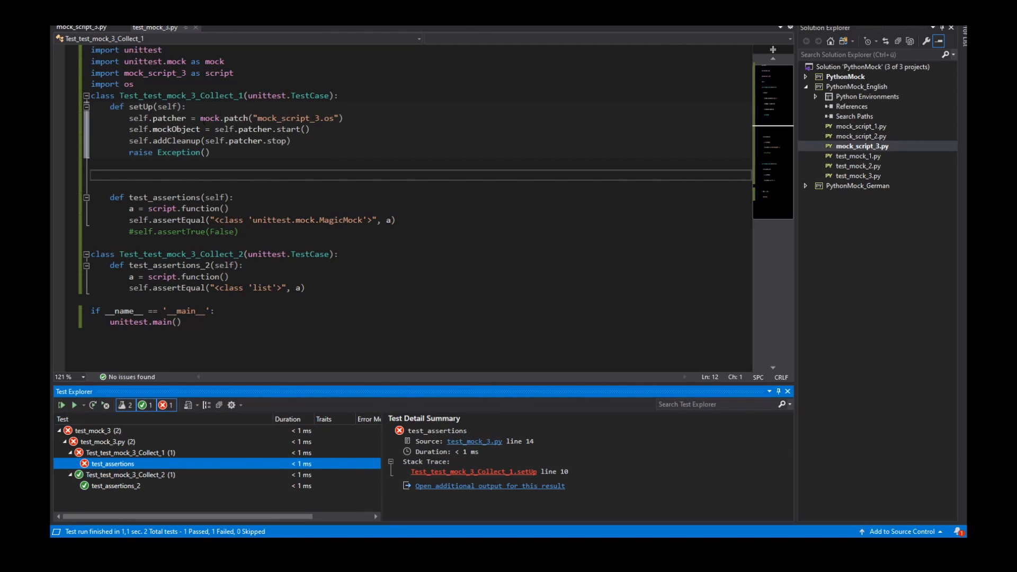
mouse_move(207, 209)
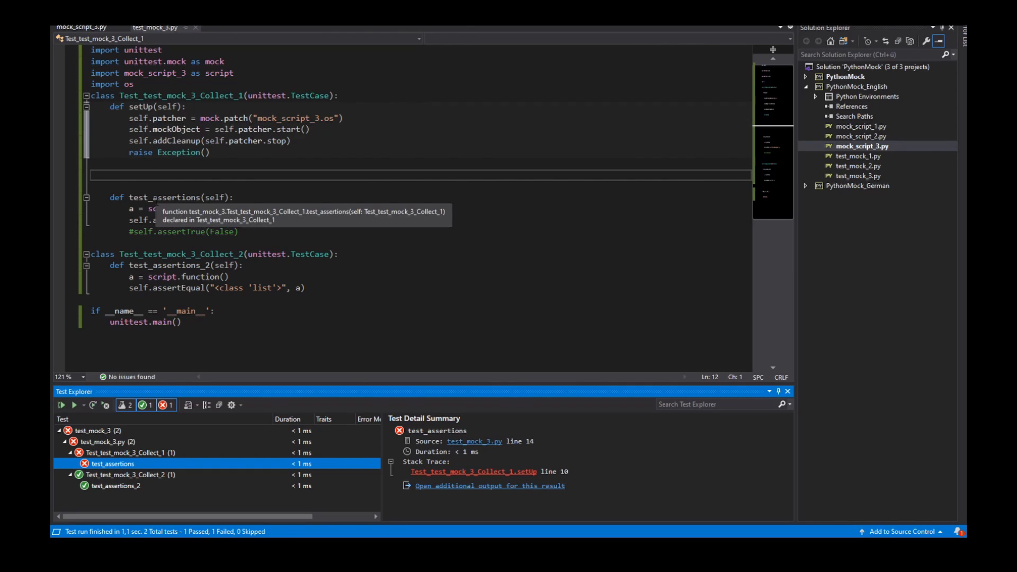
mouse_move(140, 151)
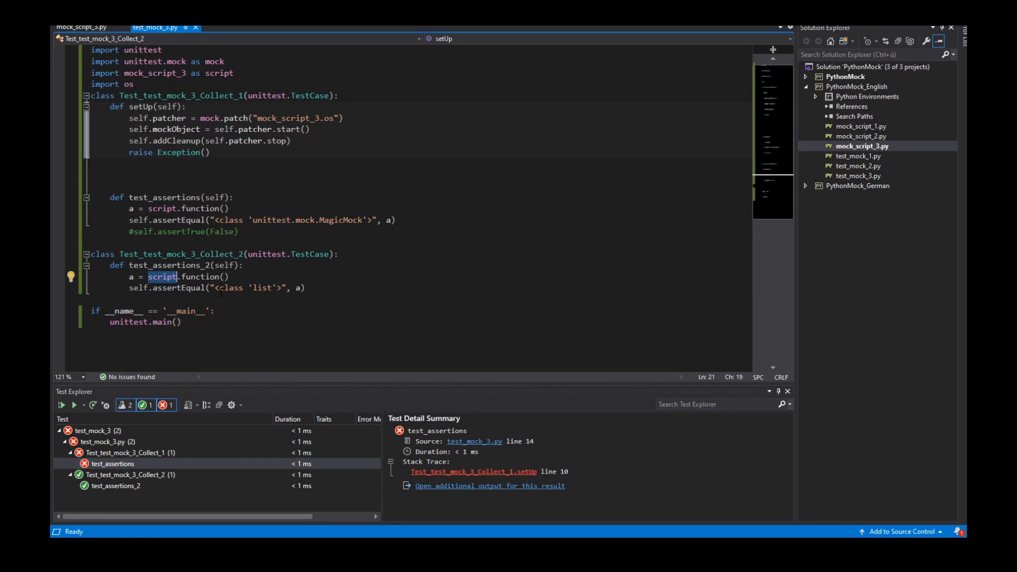
mouse_move(241, 317)
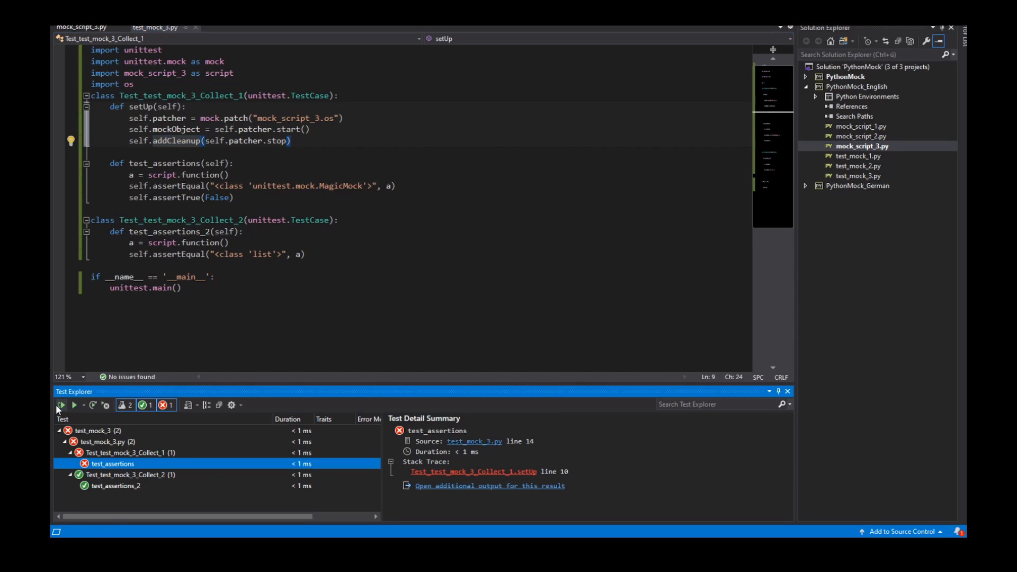
Rerun with the exception removed so only test_assertions fails on assertTrue(False)
click(63, 404)
text(#)
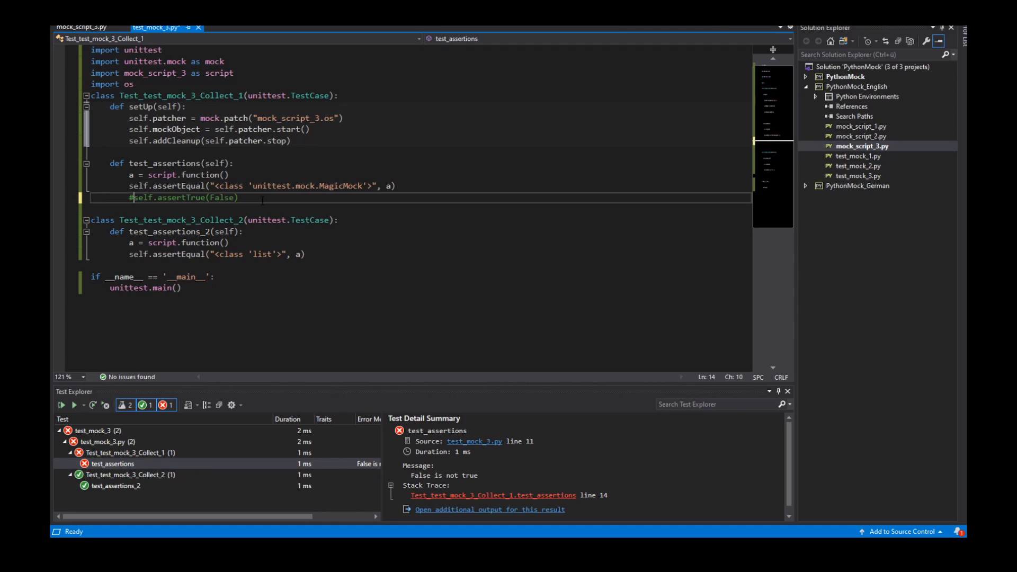
mouse_move(283, 186)
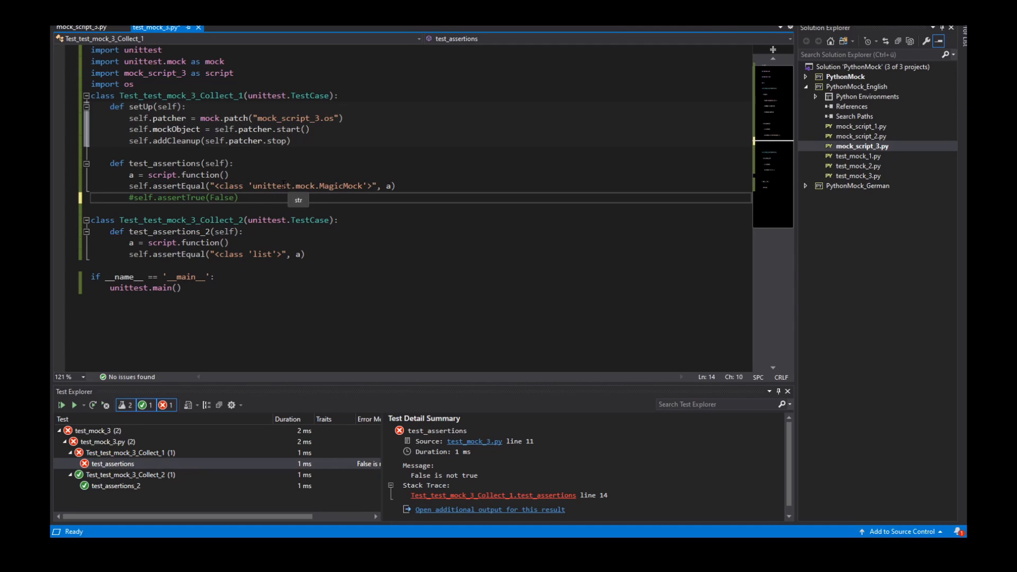